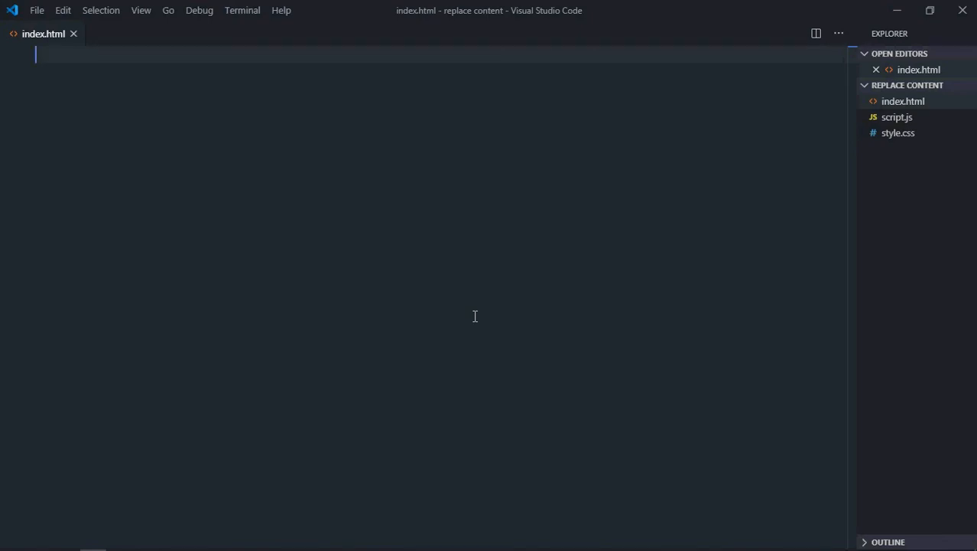
mouse_move(182, 206)
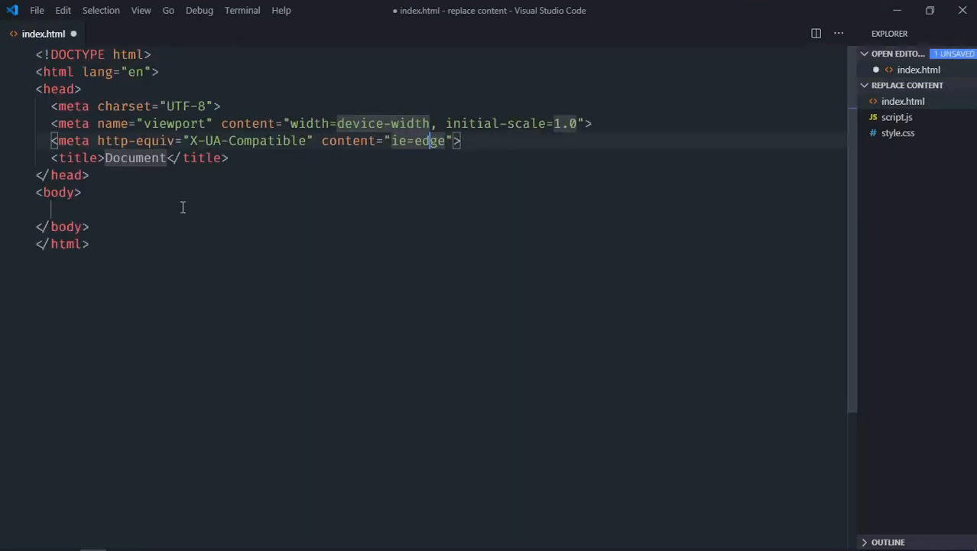
Step: Add a style.css stylesheet link and a script.js script tag using Emmet abbreviations
text(link)
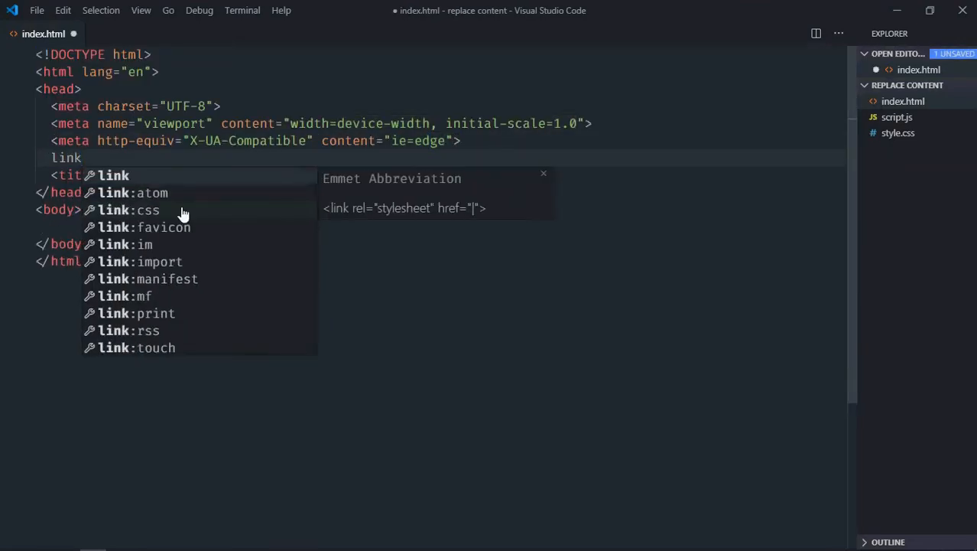
key(Tab)
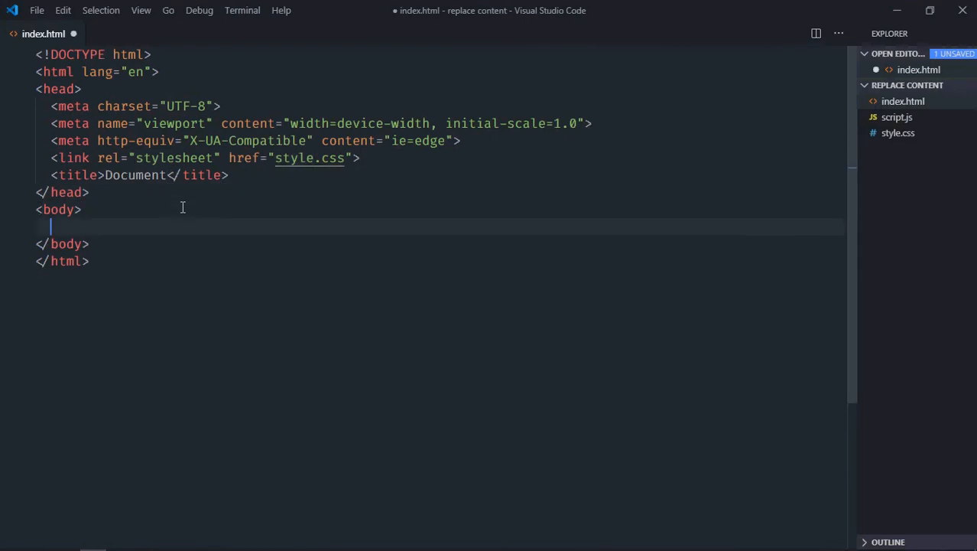
text(script)
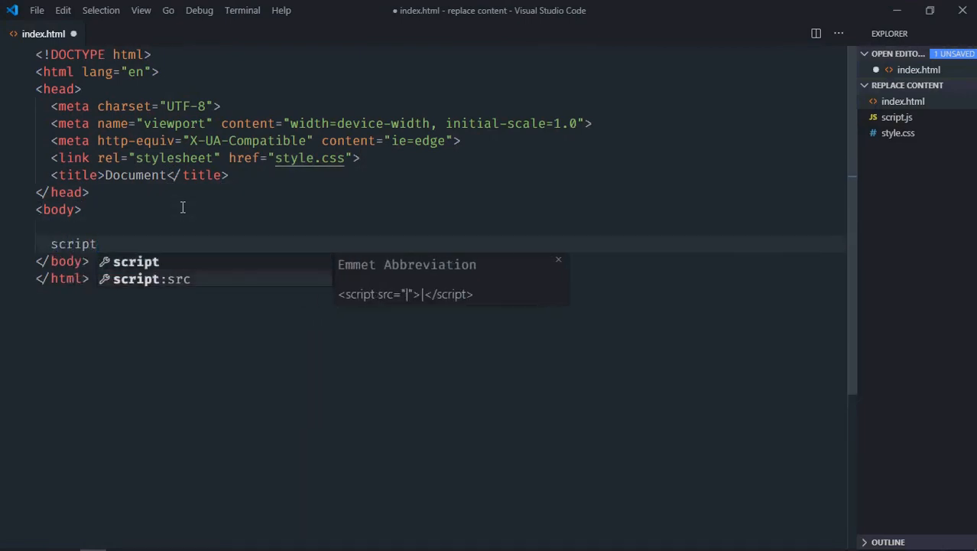
key(Tab)
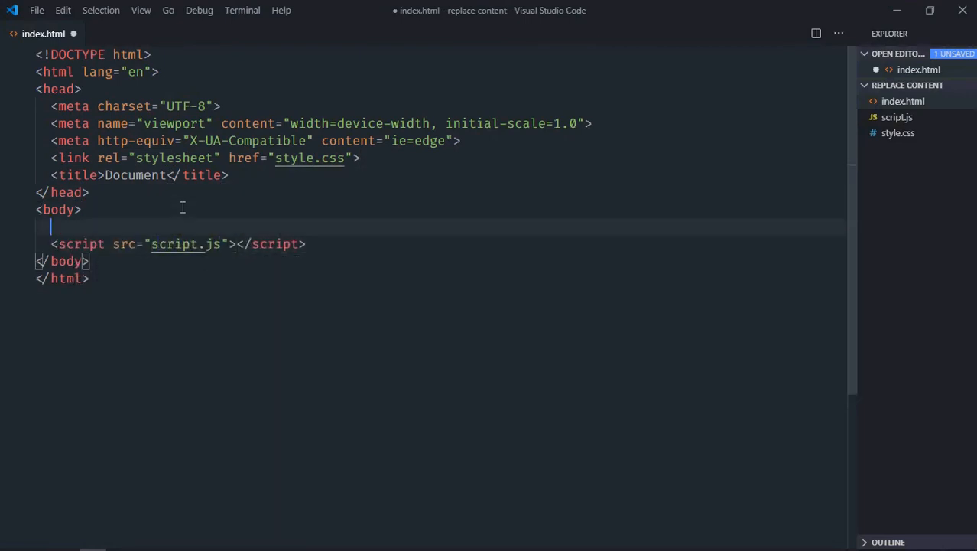
Step: Add a container div holding two buttons labelled Text and HTML
text(div class="container"></div>)
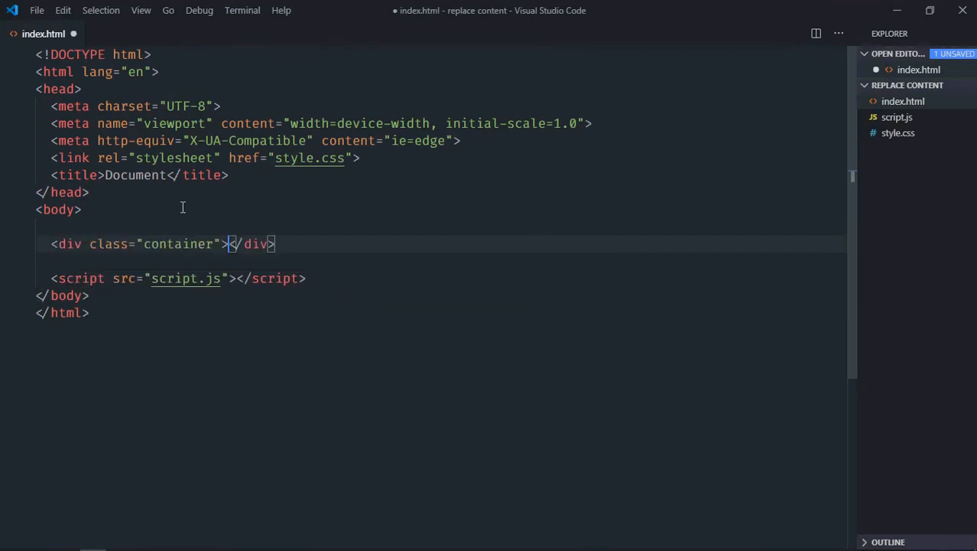
key(Enter)
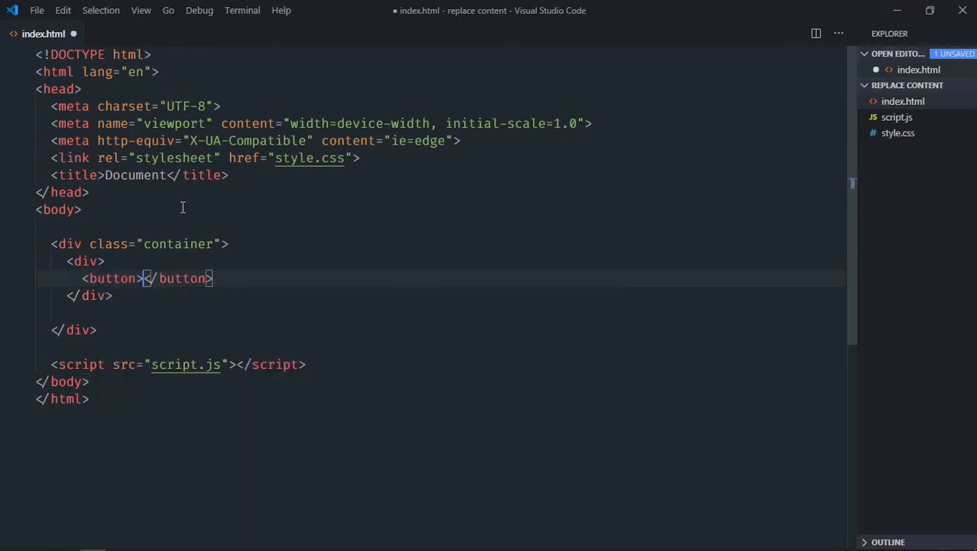
text(Text)
text(<button></button>)
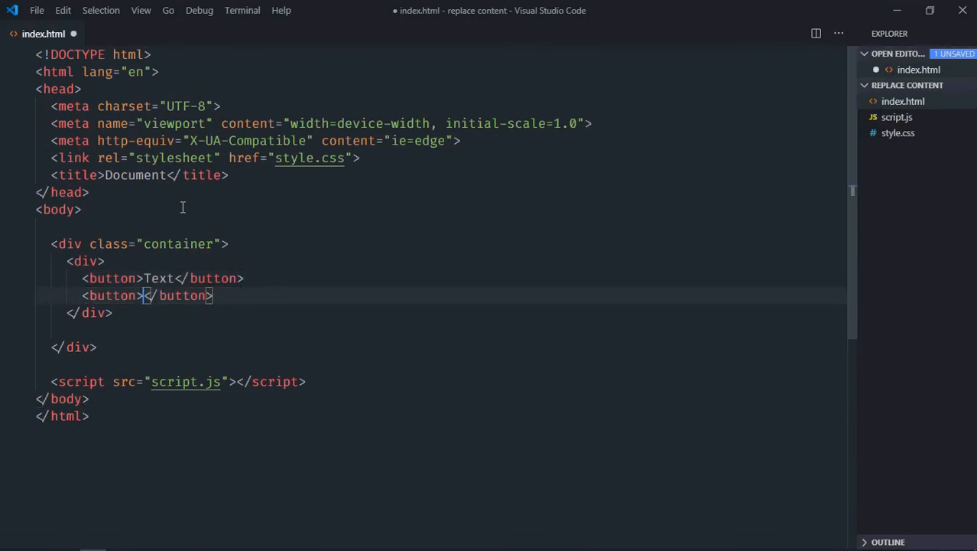
text(HTML)
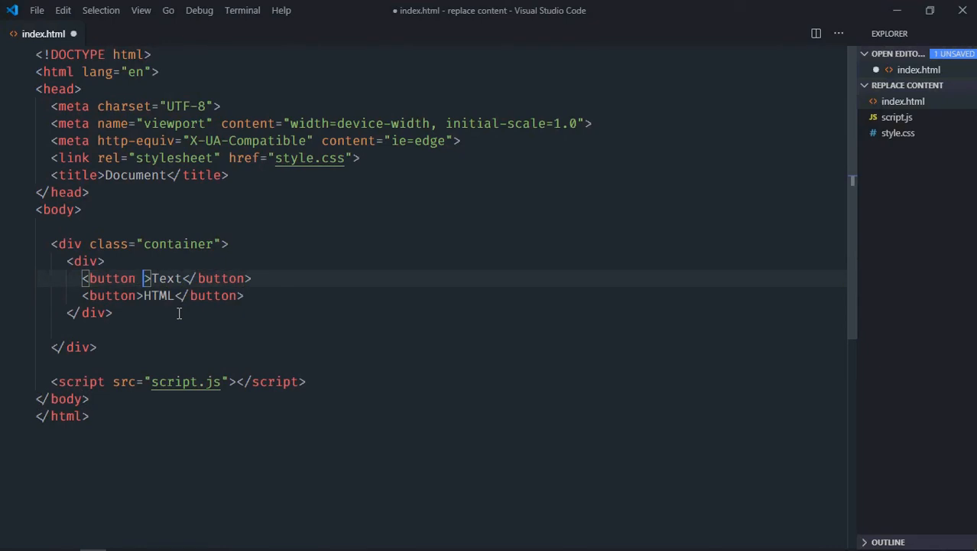
Step: Give the buttons the ids btnText and btnHtml
text(id="btnT")
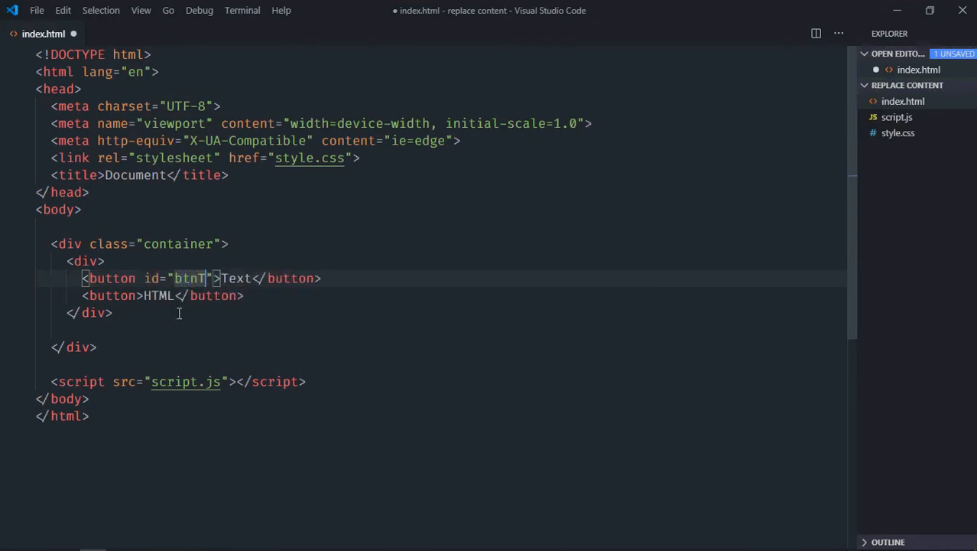
text(ext)
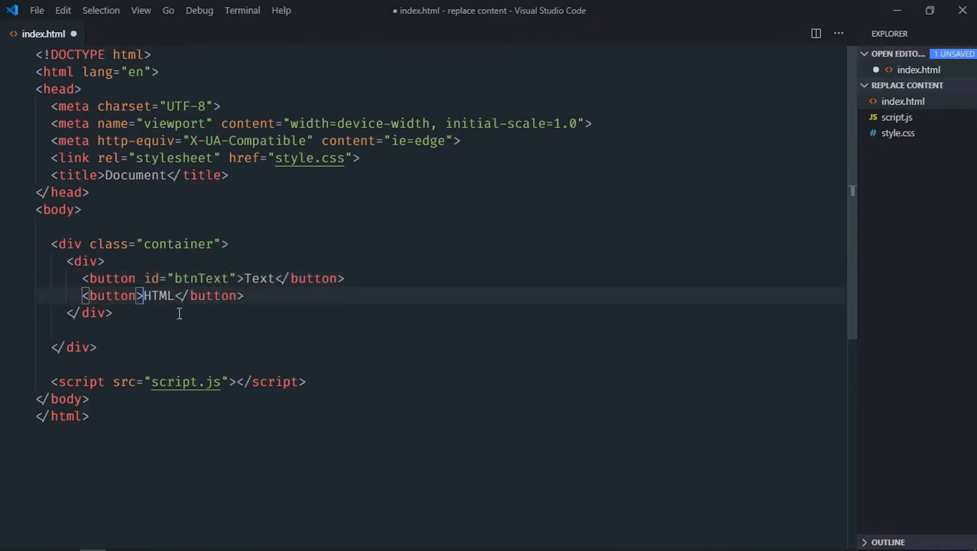
text(id="")
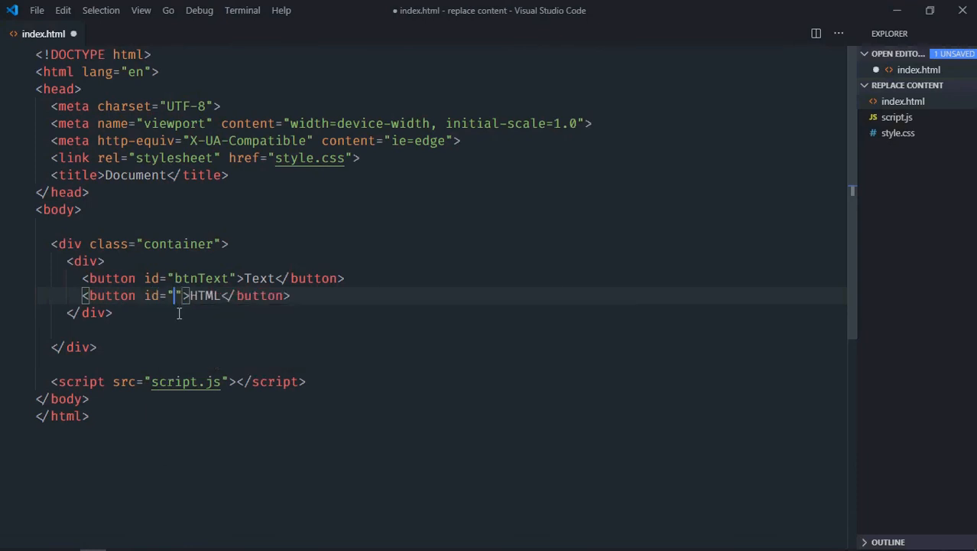
text(btnH)
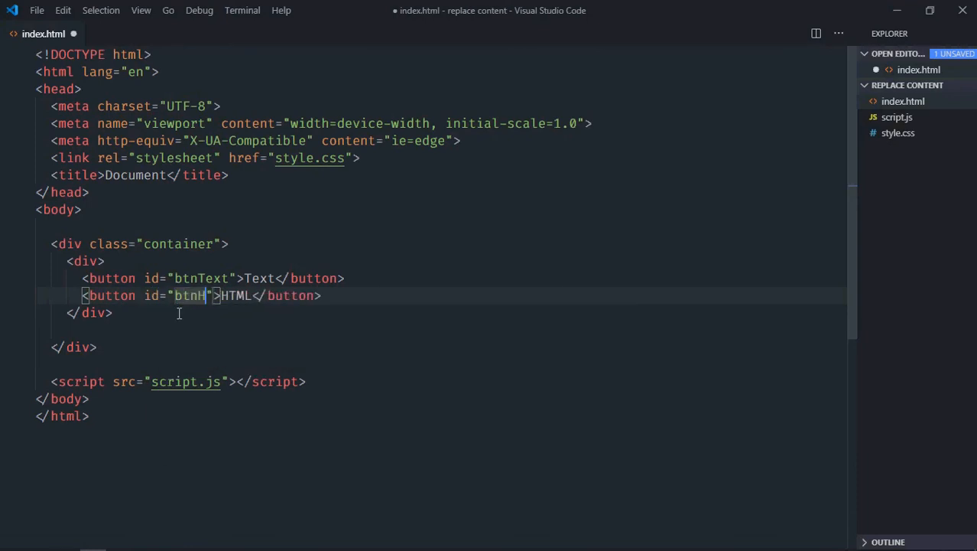
text(tml)
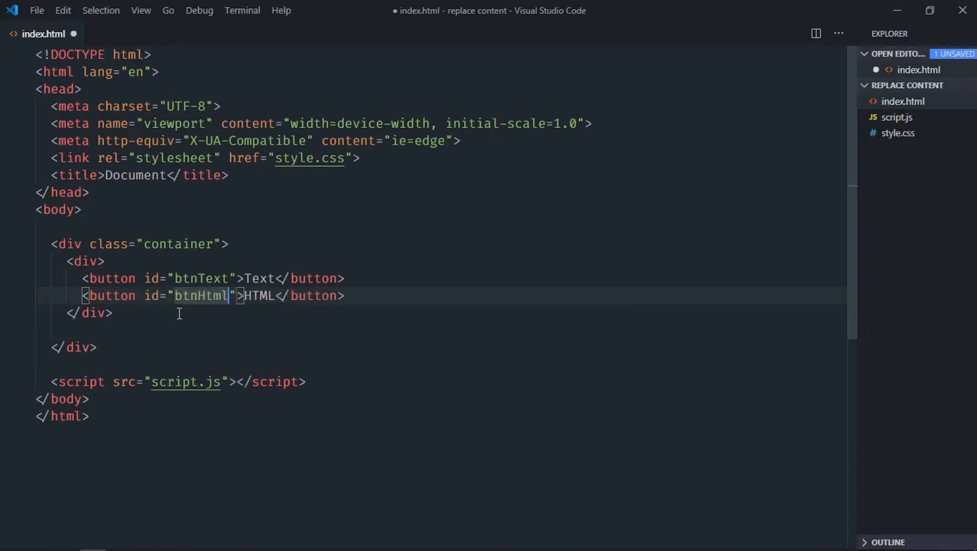
Step: Add a div with id "content" below the buttons inside the container
text(dkv)
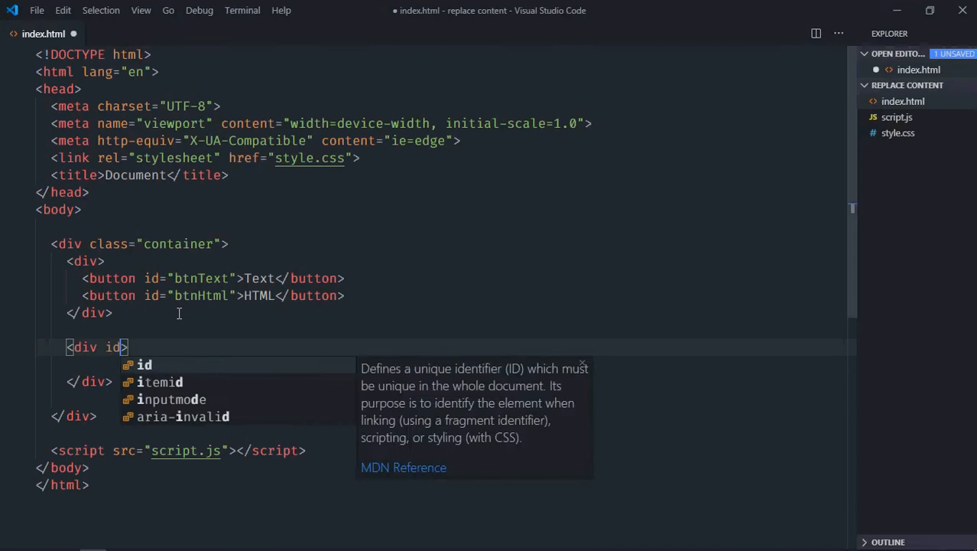
text(="content")
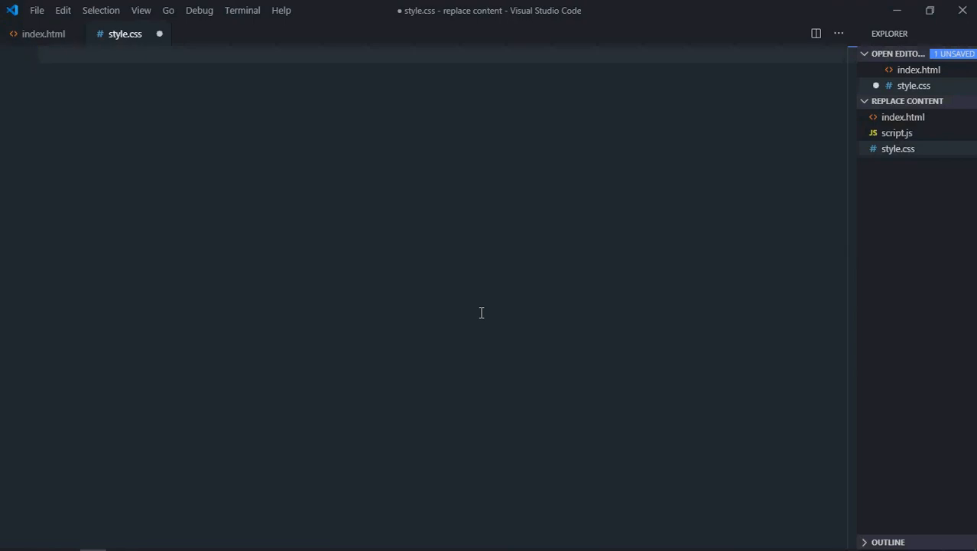
Step: Write a .container, #content rule: flex display, column direction, centred items and content
text(.container,)
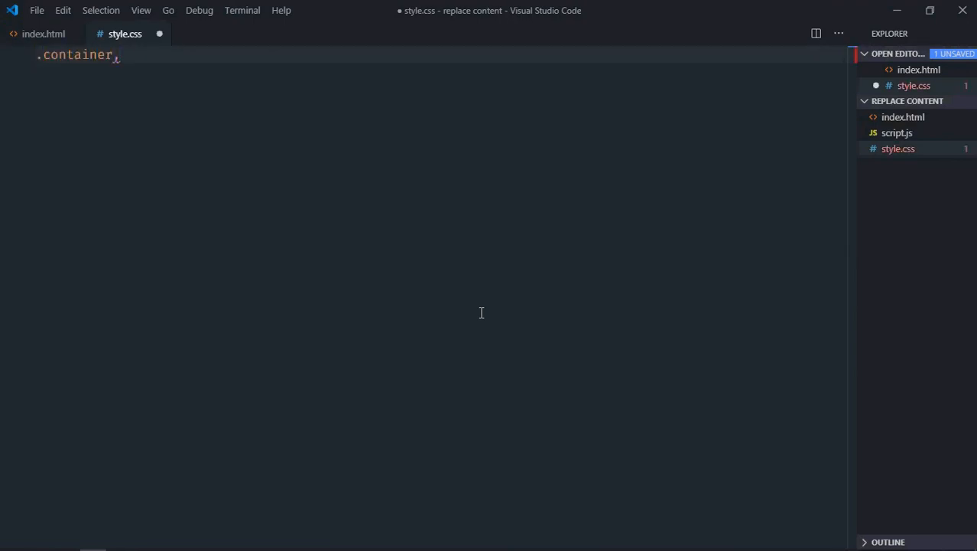
text(#content {)
text(display: f;)
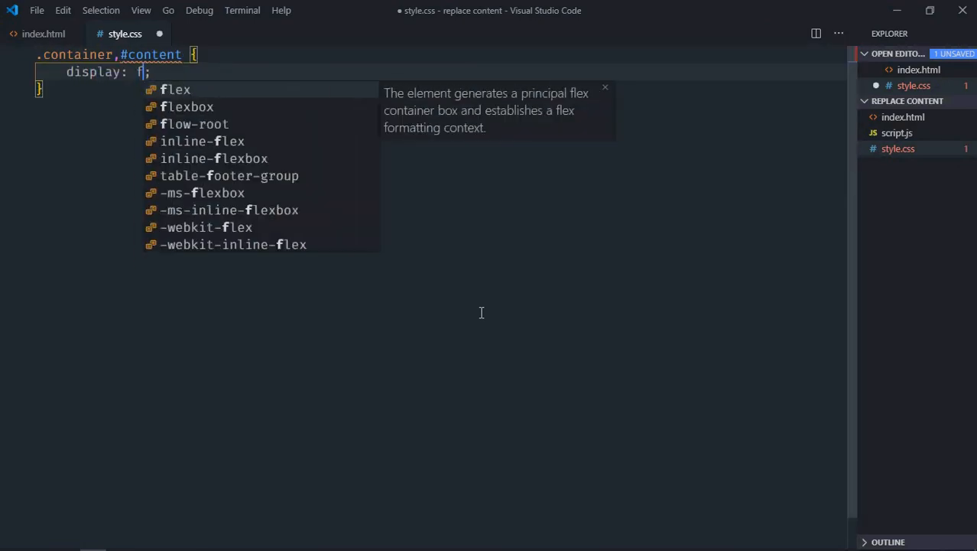
text(flex;)
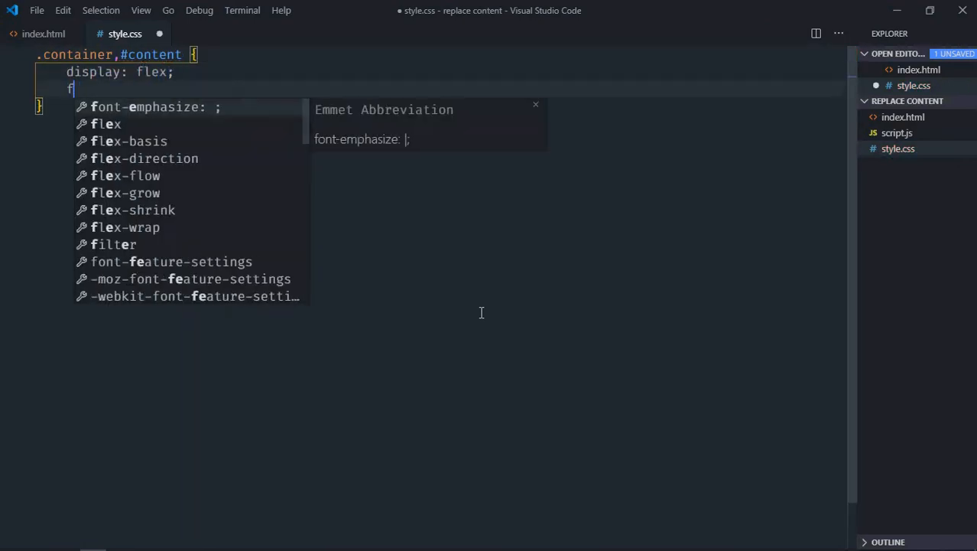
text(lex-direction: c;)
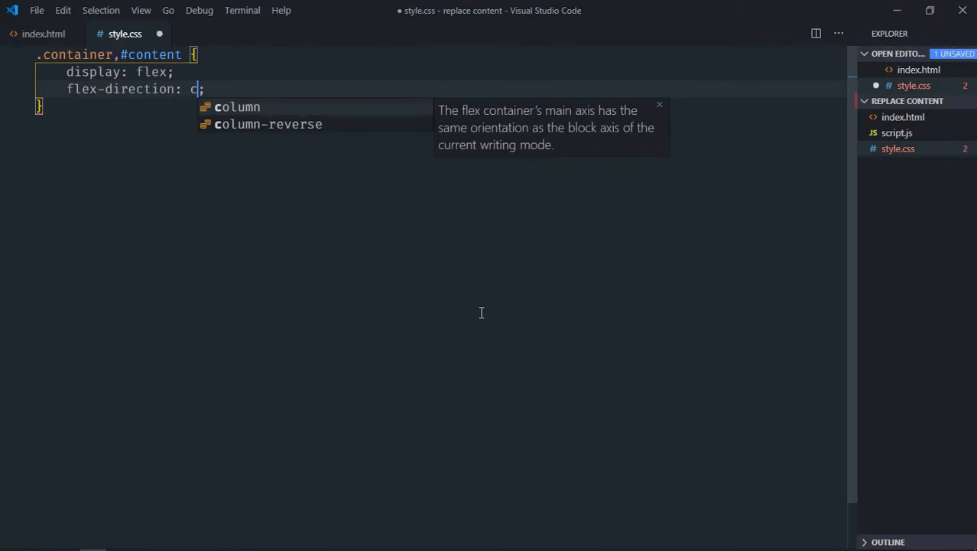
text(column;)
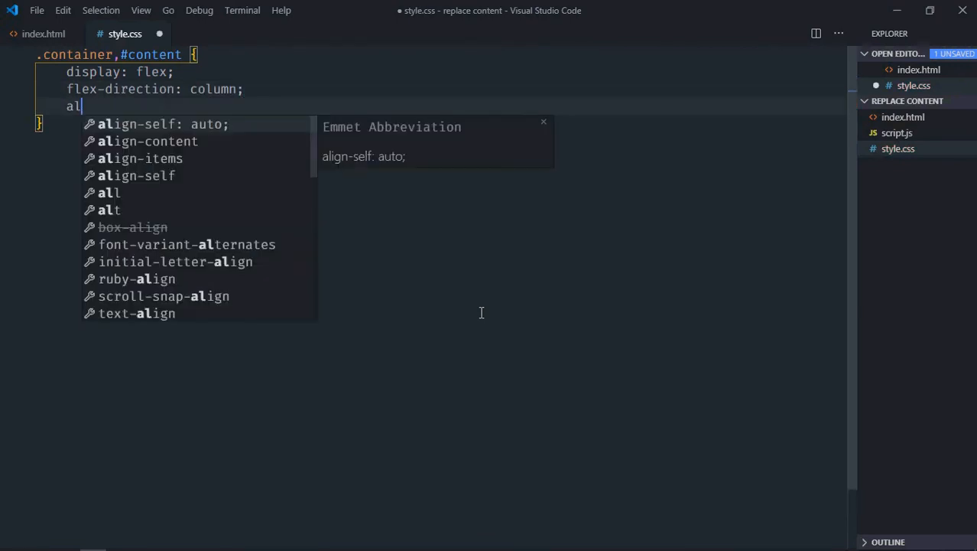
text(align-items: center;)
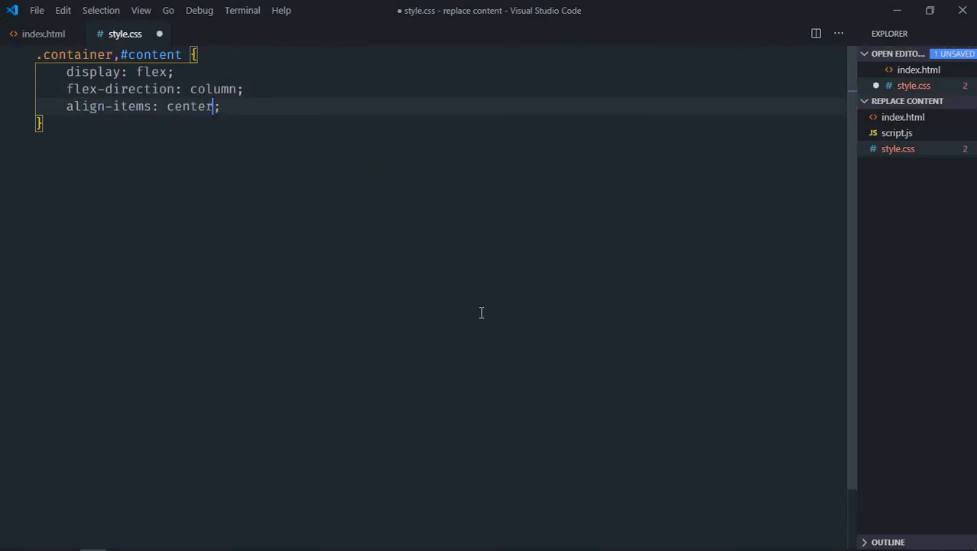
text(justify-content: center;)
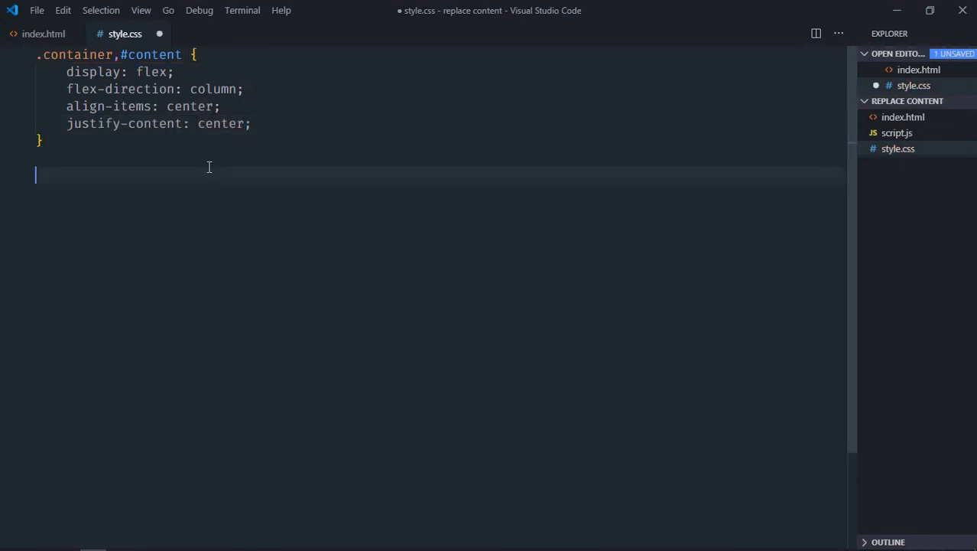
Step: Start a #content rule with 10px padding and a 10px top margin
text(#)
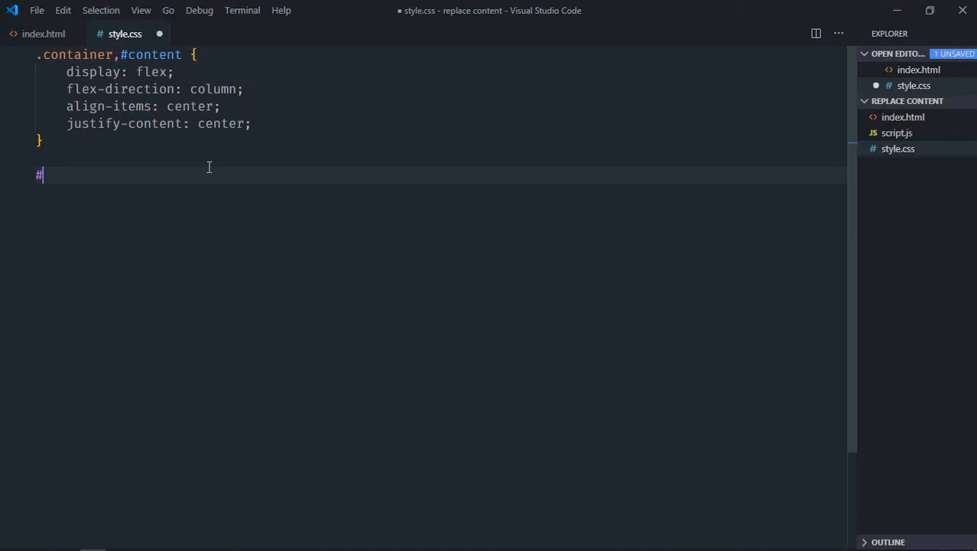
text(content {)
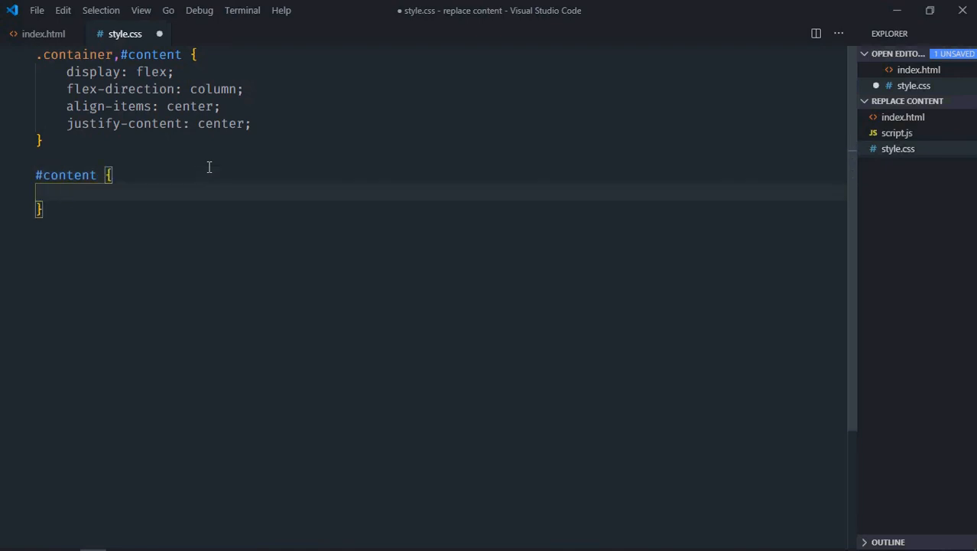
text(pa)
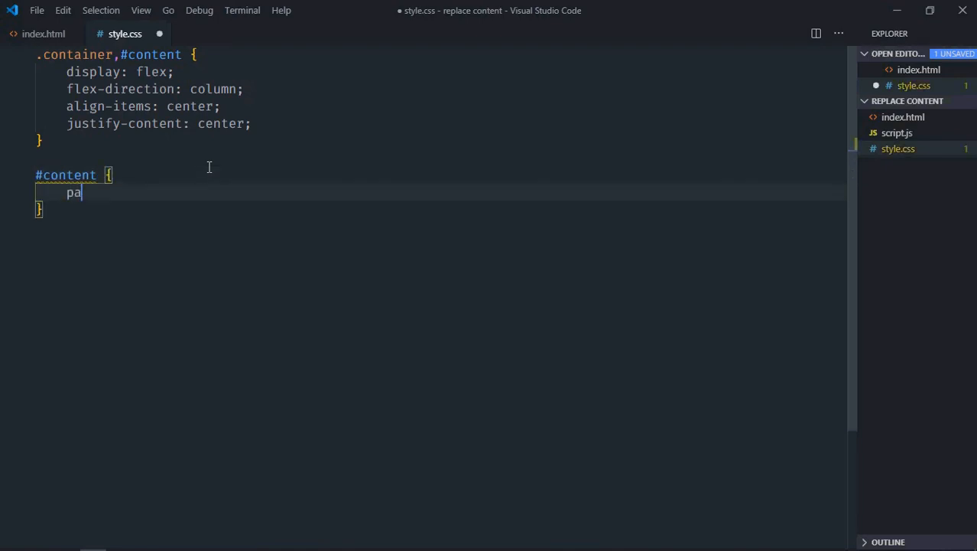
text(dding: 10;)
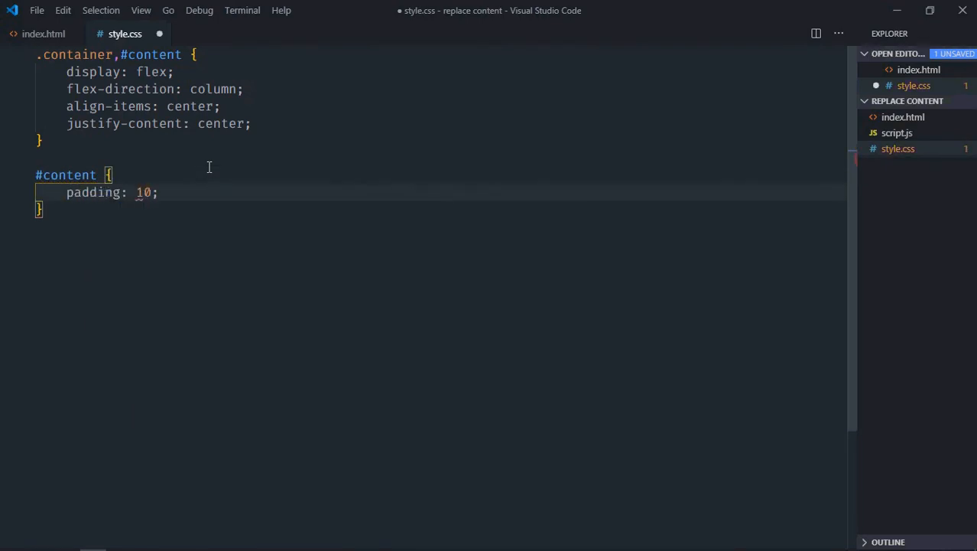
text(px;)
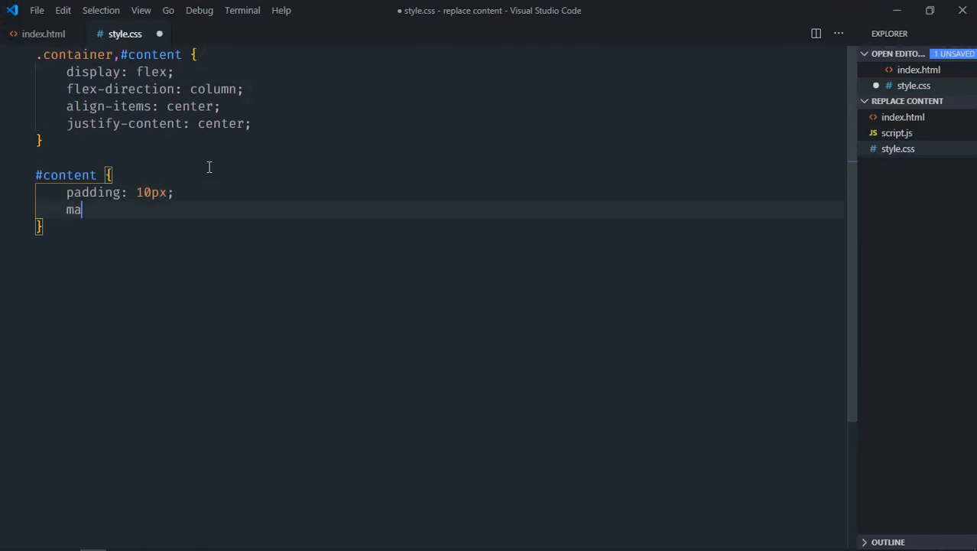
text(rgin-top)
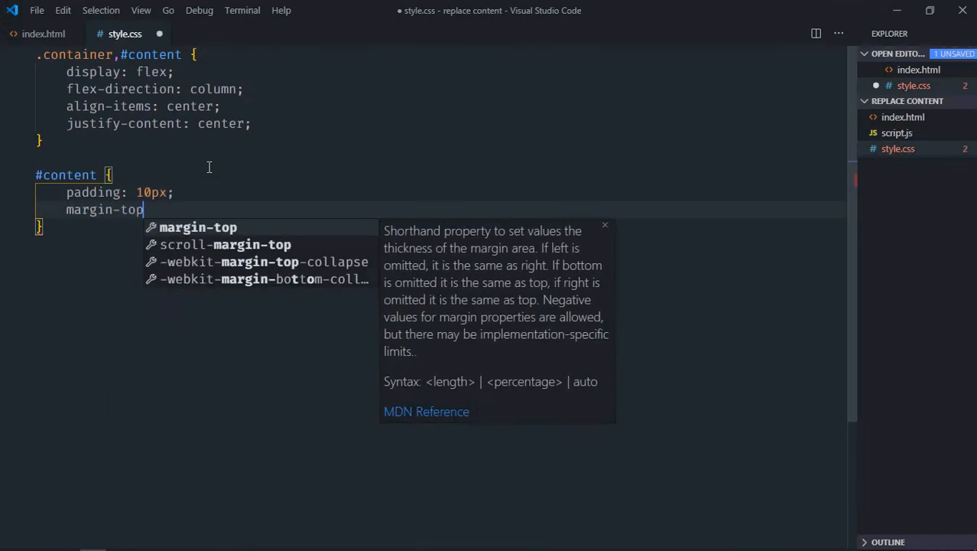
text(: 10px;)
text(border: ;)
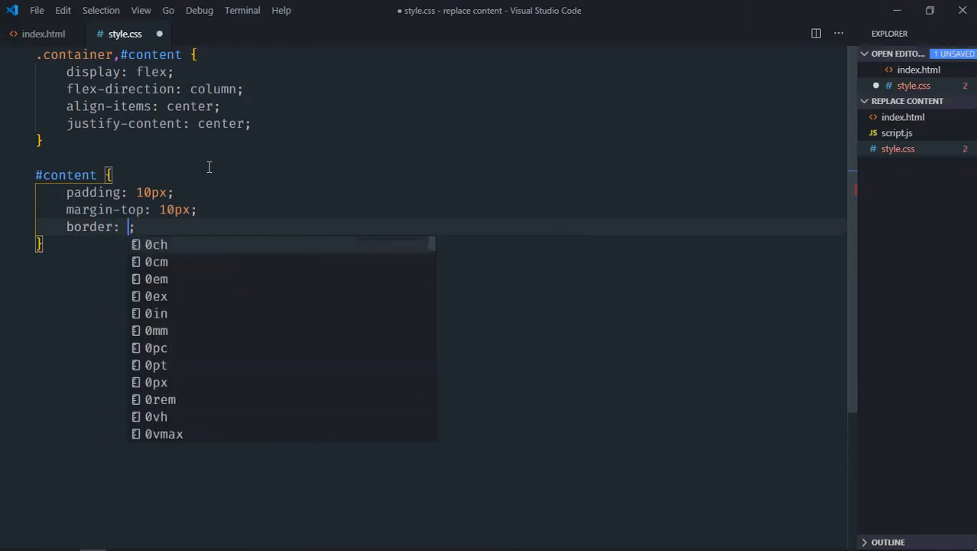
Step: Add a 1px solid black border, 50% width and 100px minimum height to #content
text(1px solid)
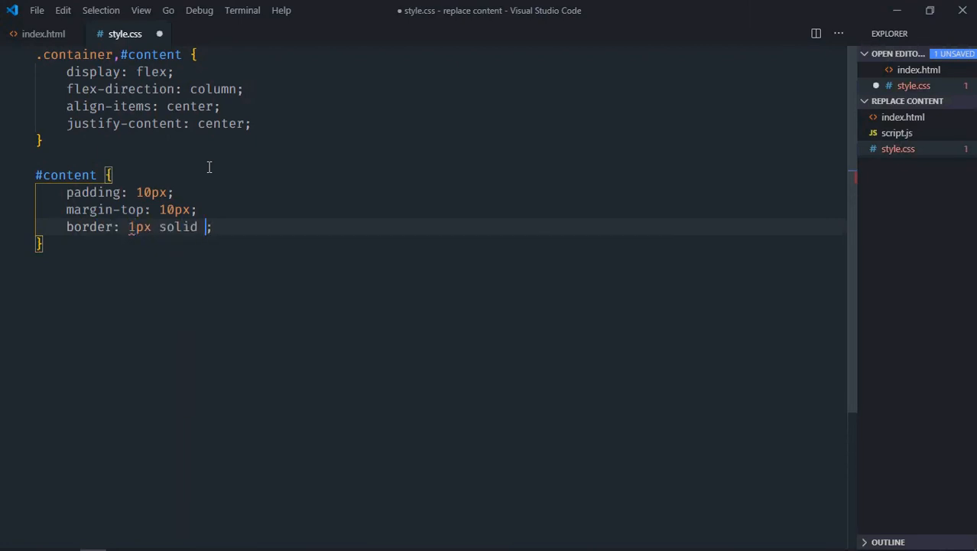
text(black;)
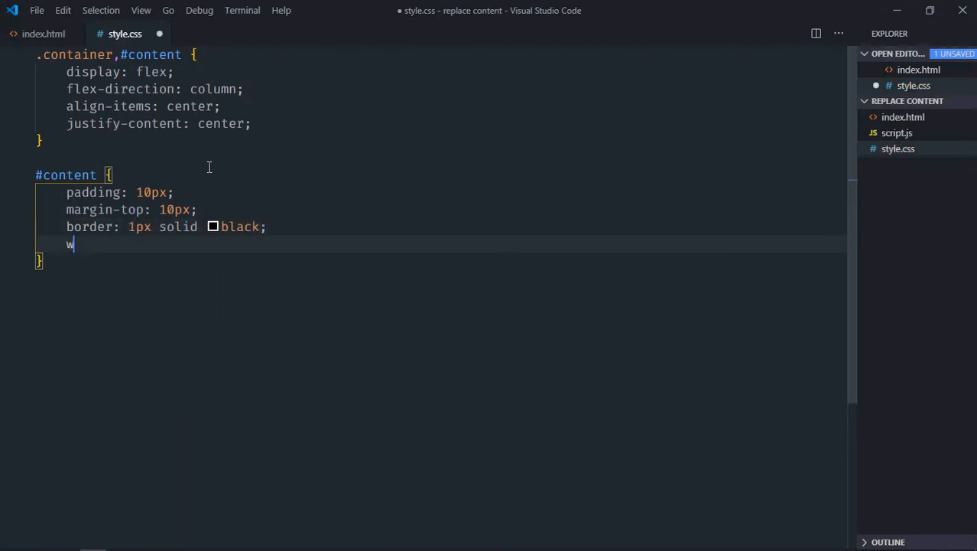
text(idth: 50;)
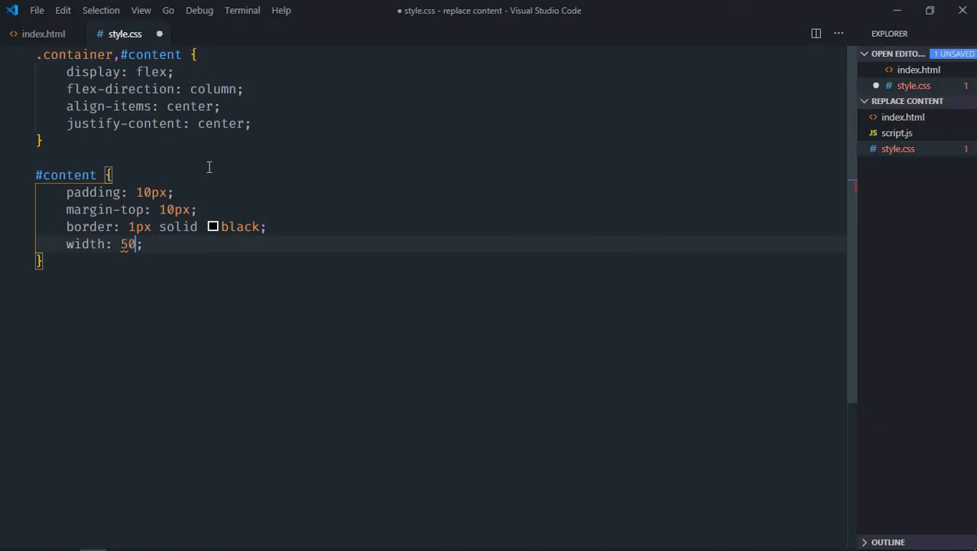
text(%)
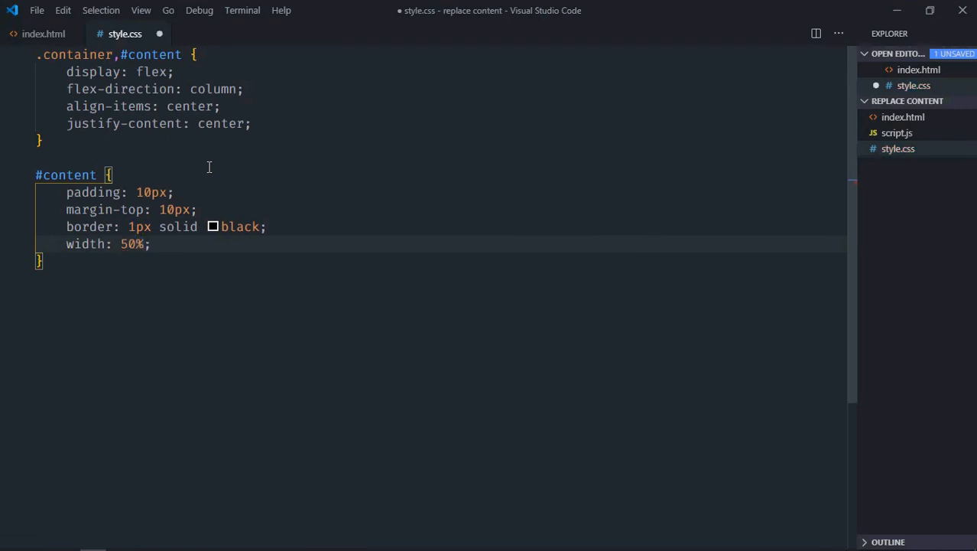
text(min-height: 1;)
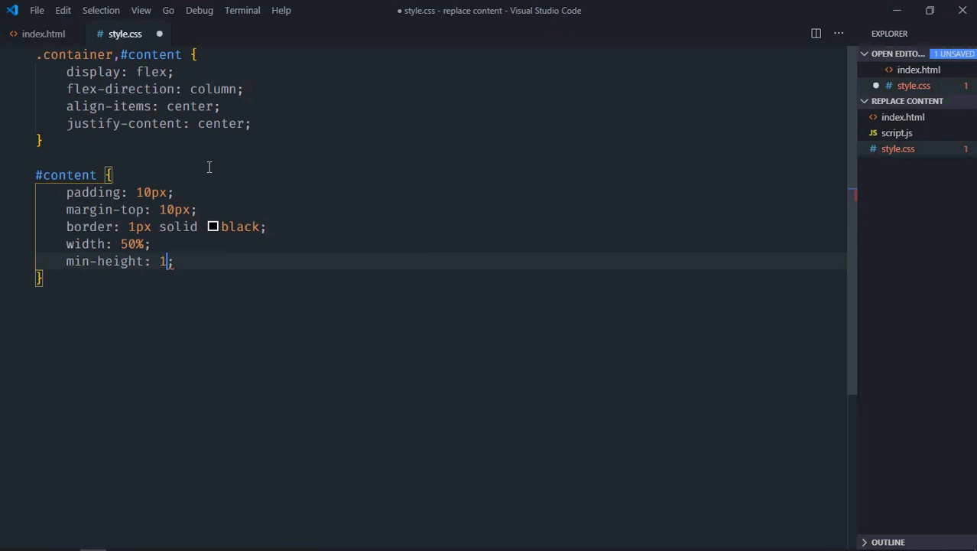
text(00px)
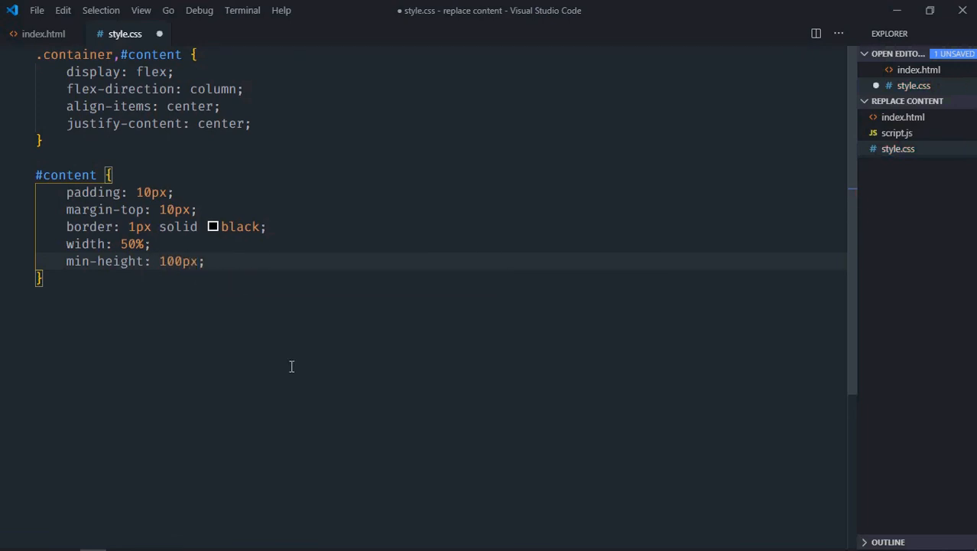
text(button {)
text(pa)
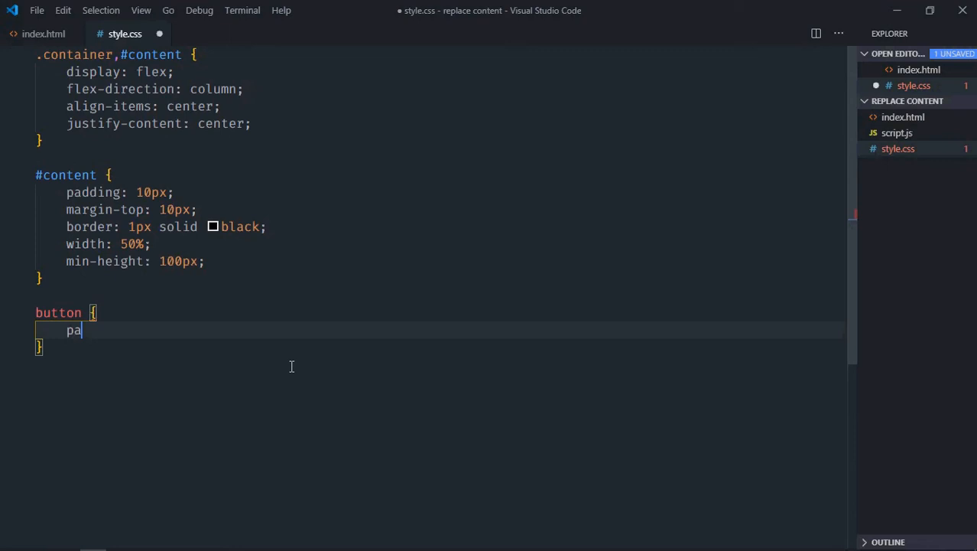
Step: Give buttons 10px 20px padding, 5px margin and outline none
text(dding: 1)
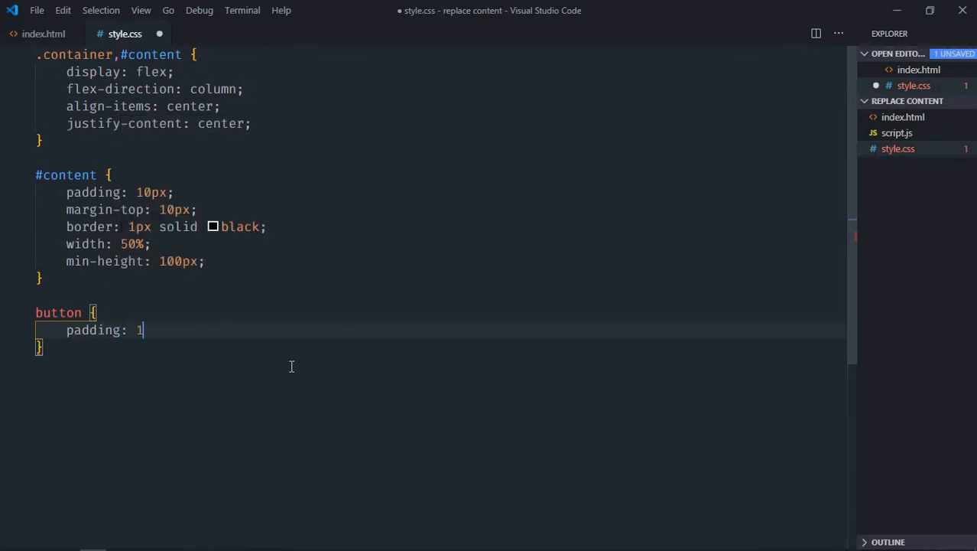
text(0px 20)
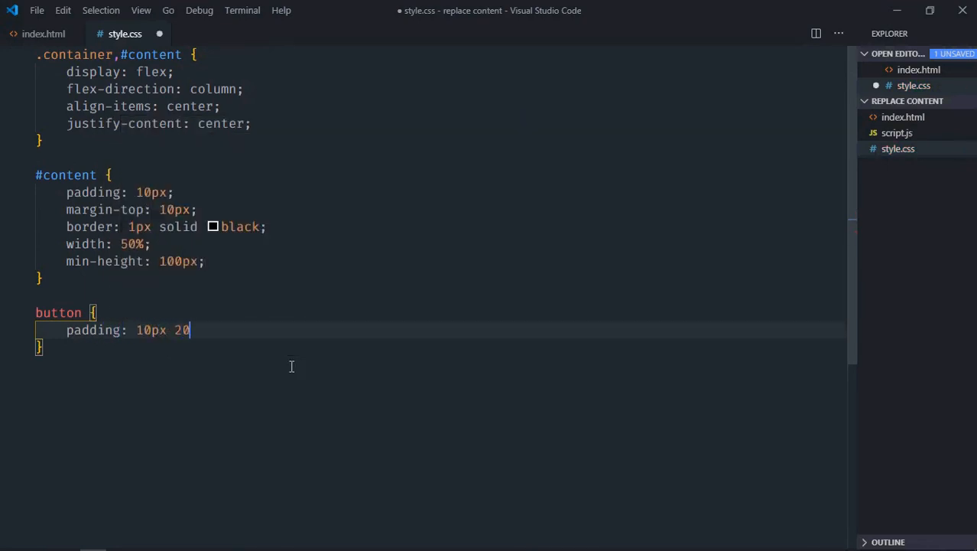
text(px)
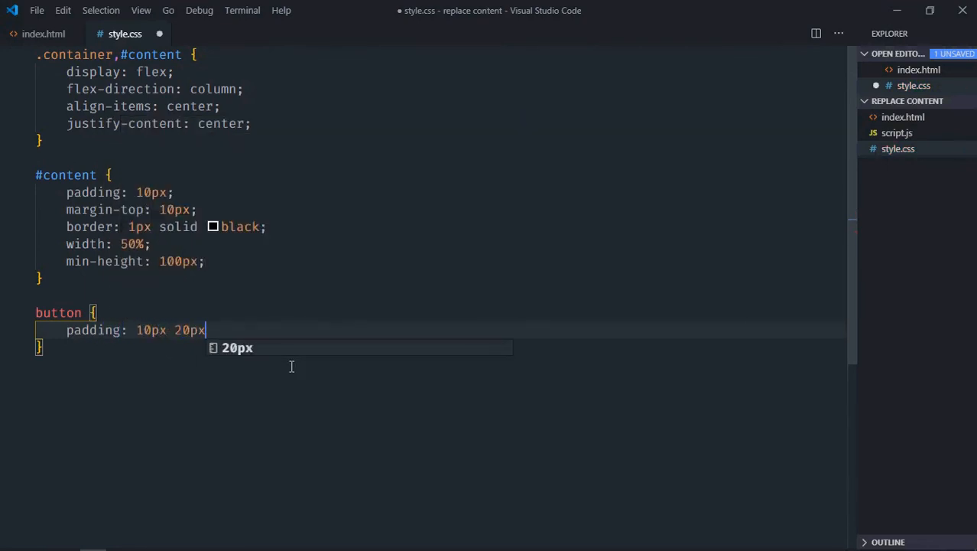
text(margin: ;)
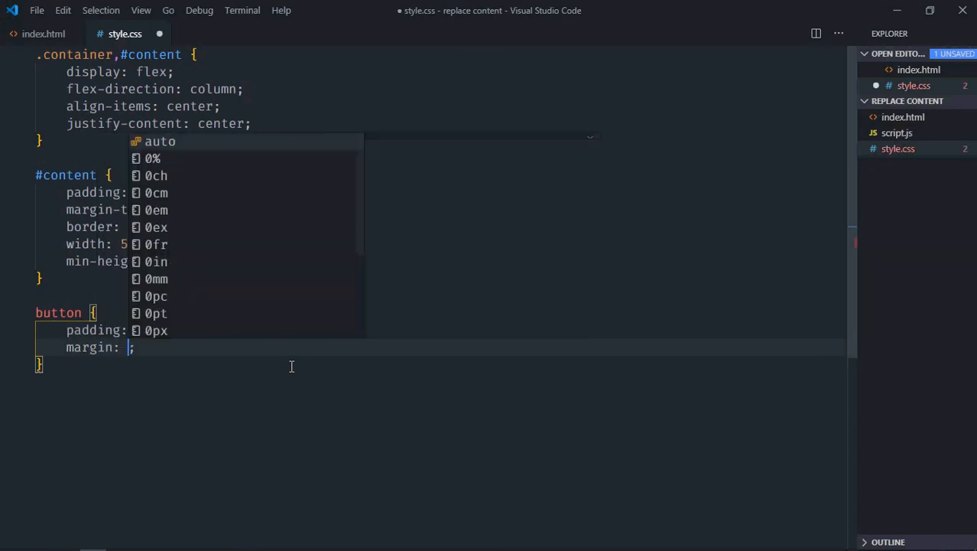
text(5px)
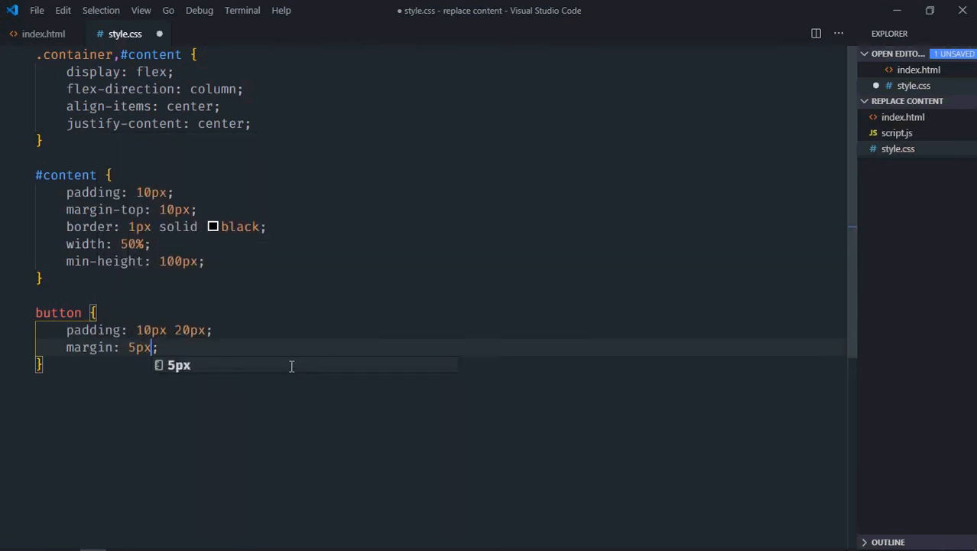
text(outline: none;)
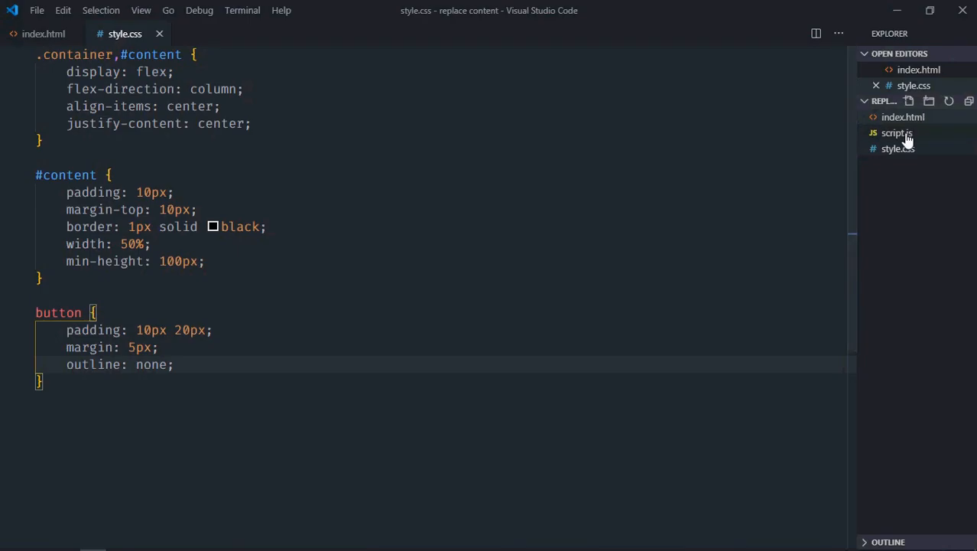
Step: In script.js, declare btnText as document.querySelector('#btnText')
click(897, 132)
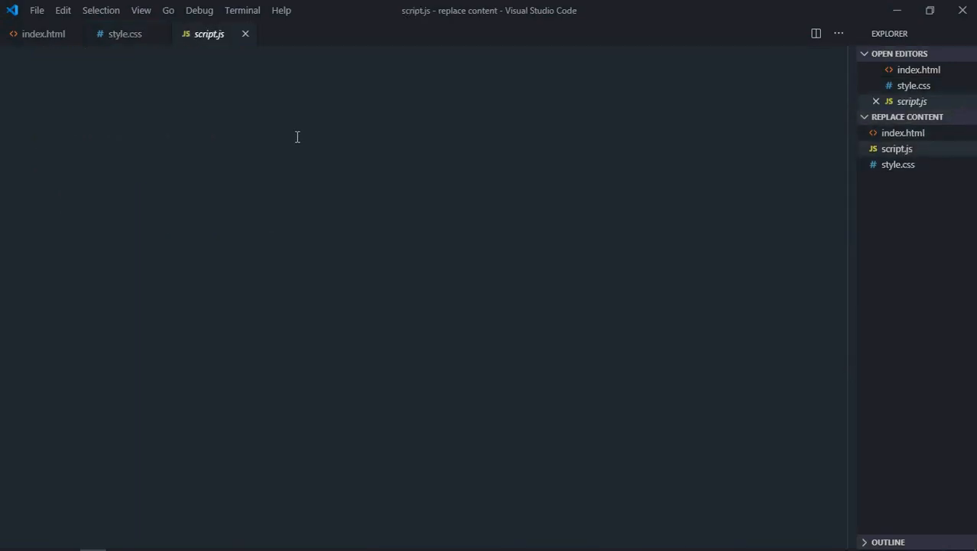
text(let btnText)
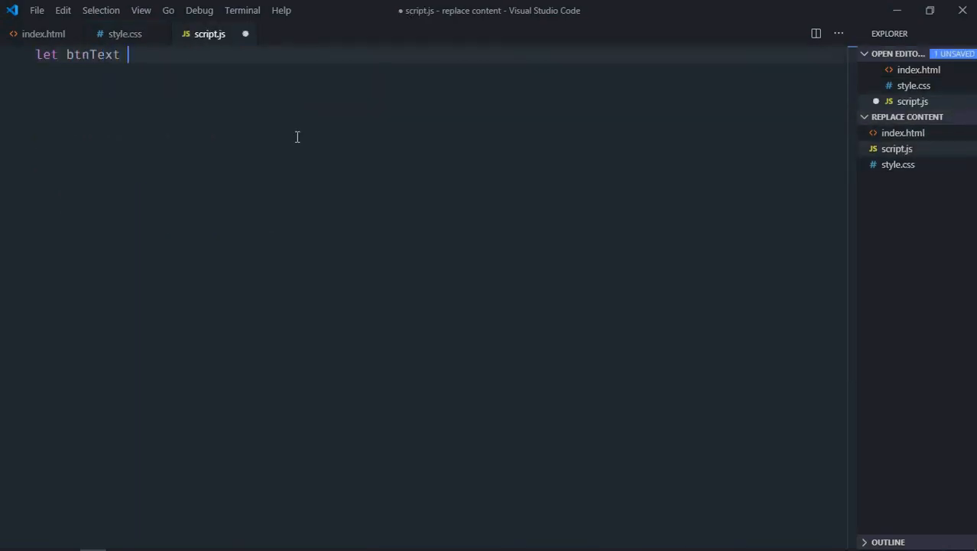
text(= document)
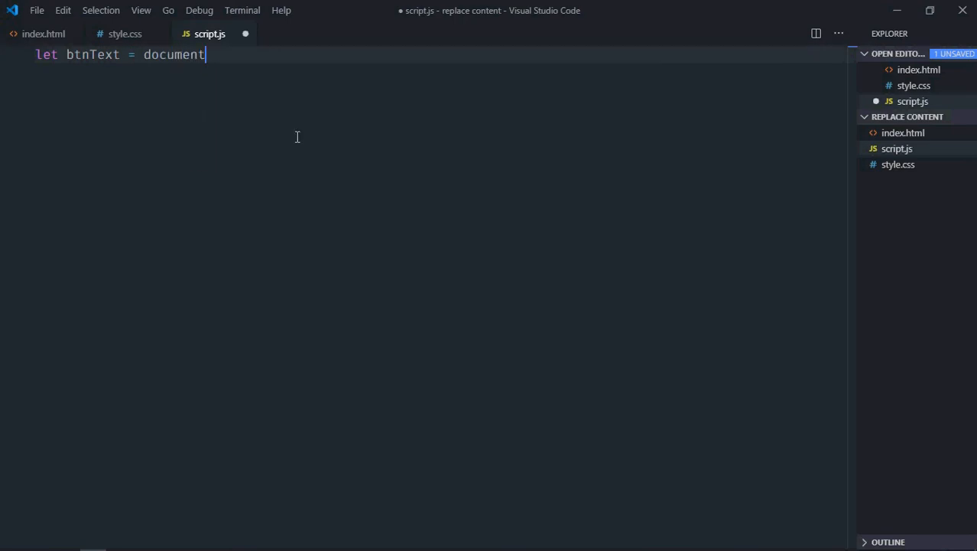
text(.querySelector()
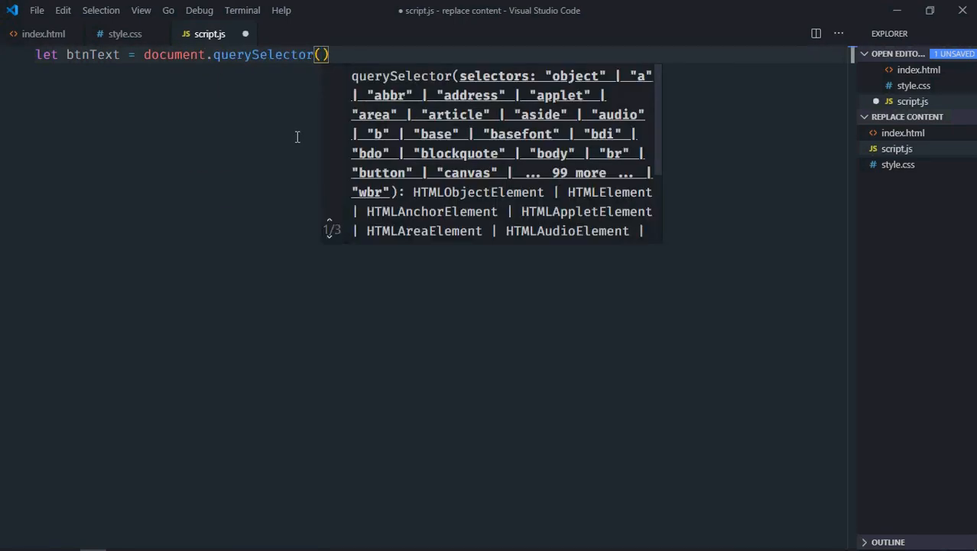
text('#b')
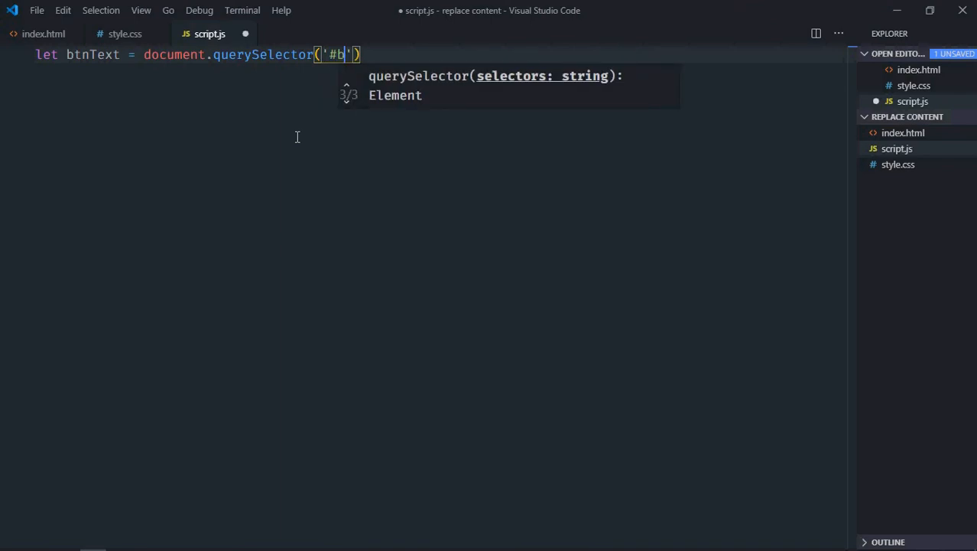
text(tnText)
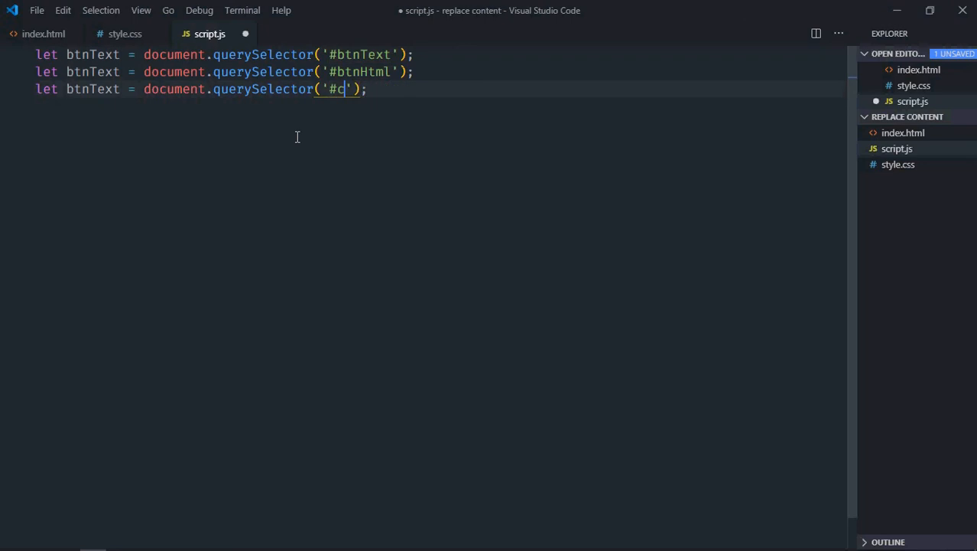
Step: Declare btnHtml, content and paragraph variables via querySelector for #btnHtml, #content and p
text(ontent)
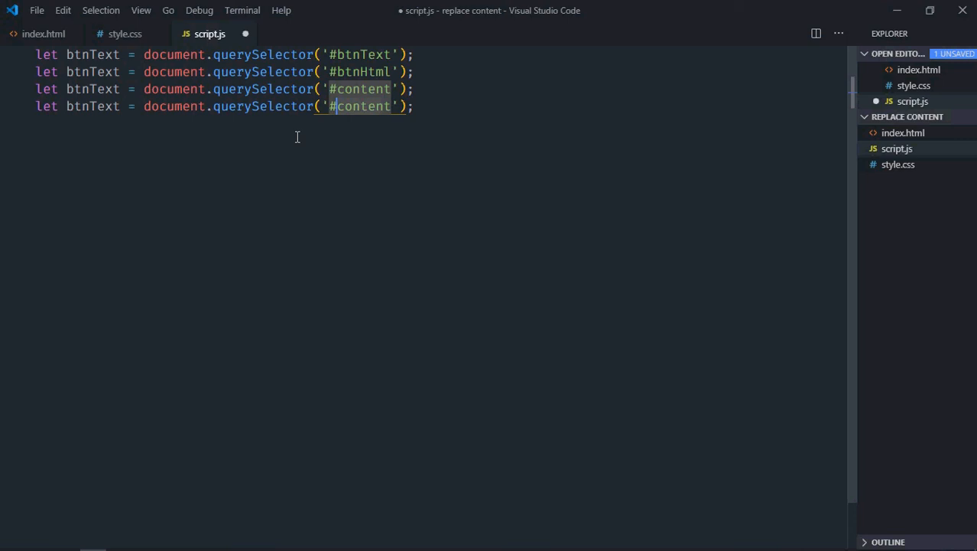
text(p)
click(225, 71)
text(Html)
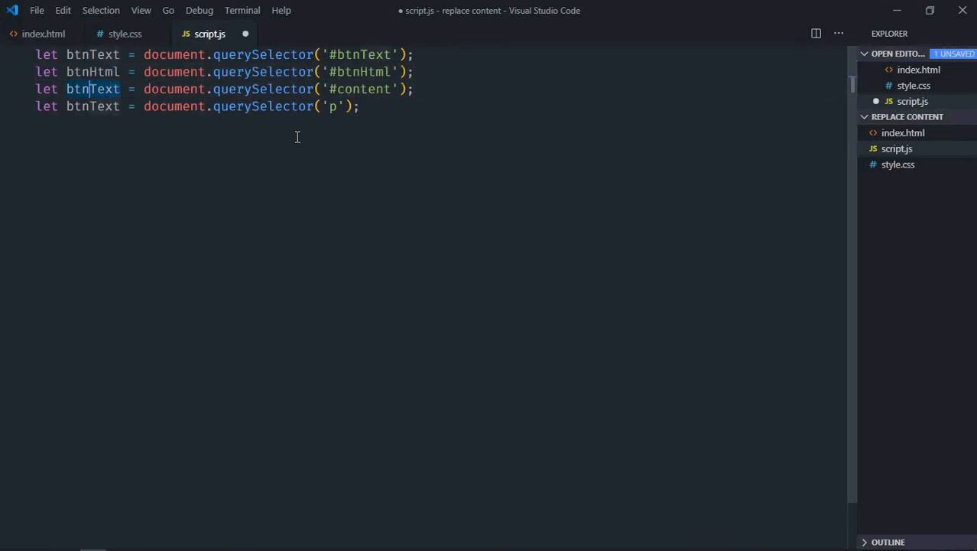
text(C)
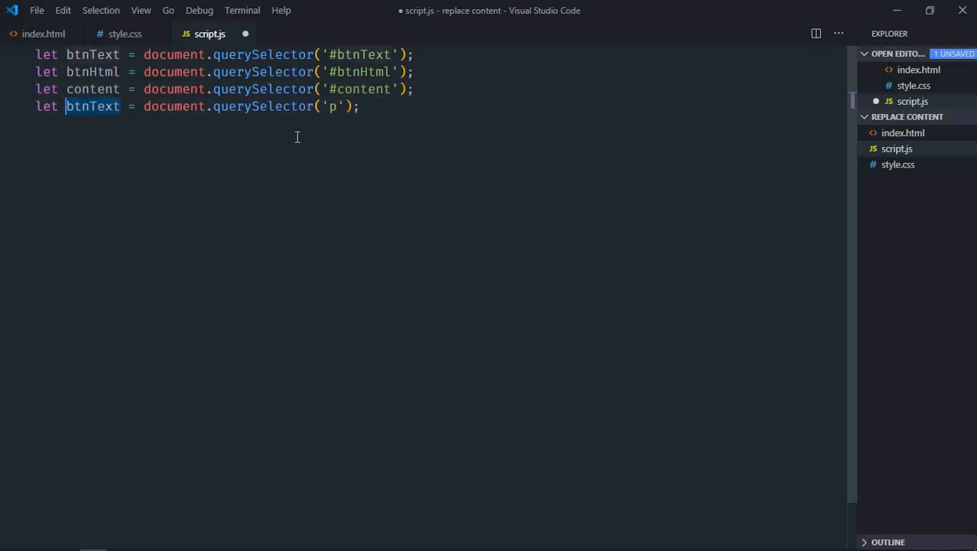
text(paragraph)
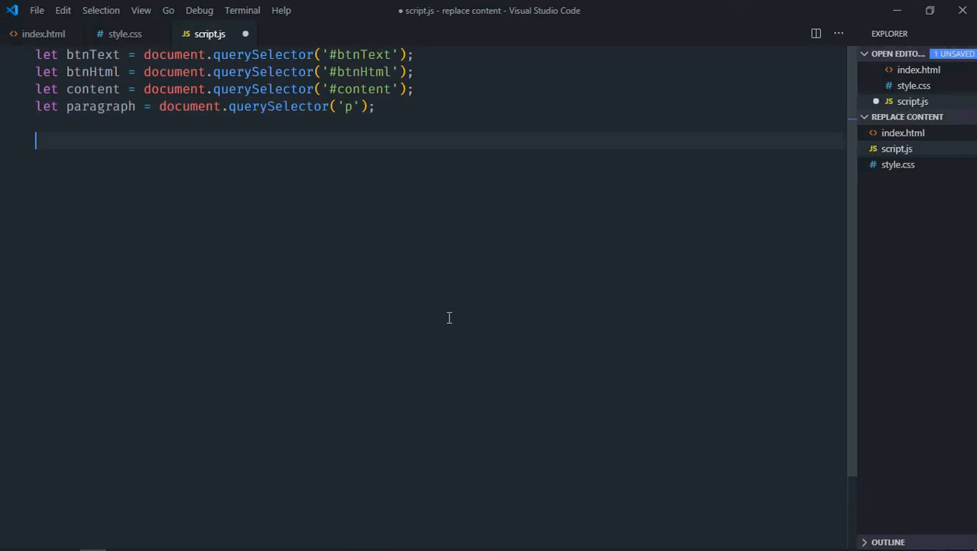
Step: Attach empty arrow-function click listeners to btnText and btnHtml
text(b)
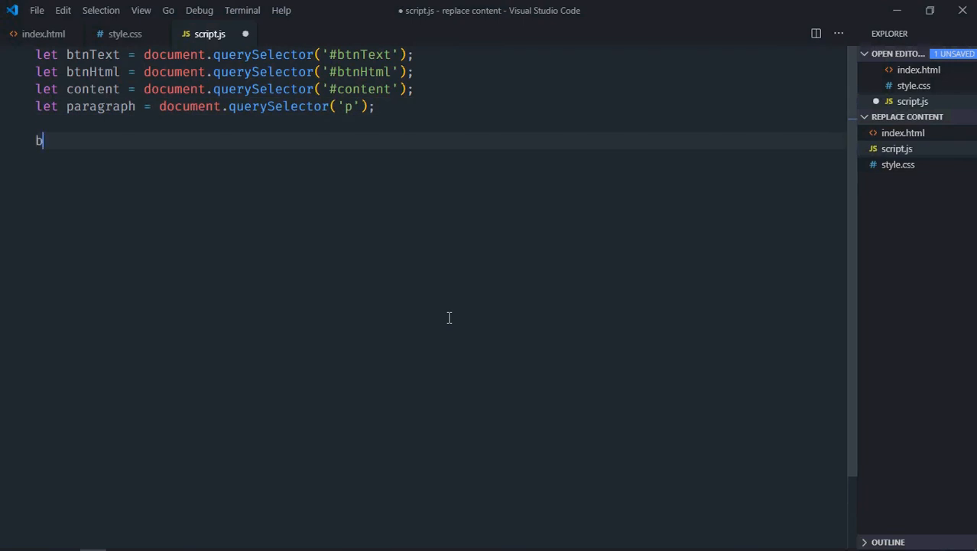
text(tnText.addEventListener(;)
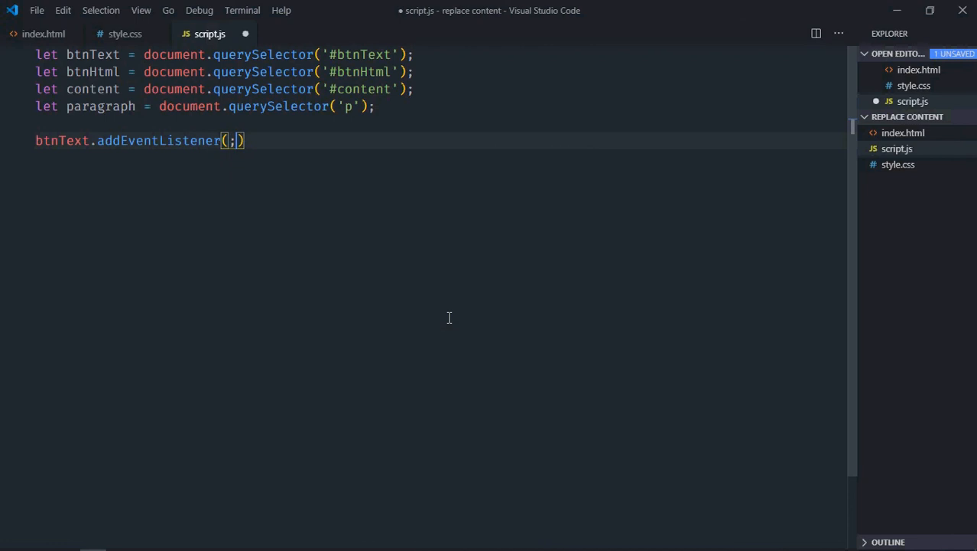
text('click',)
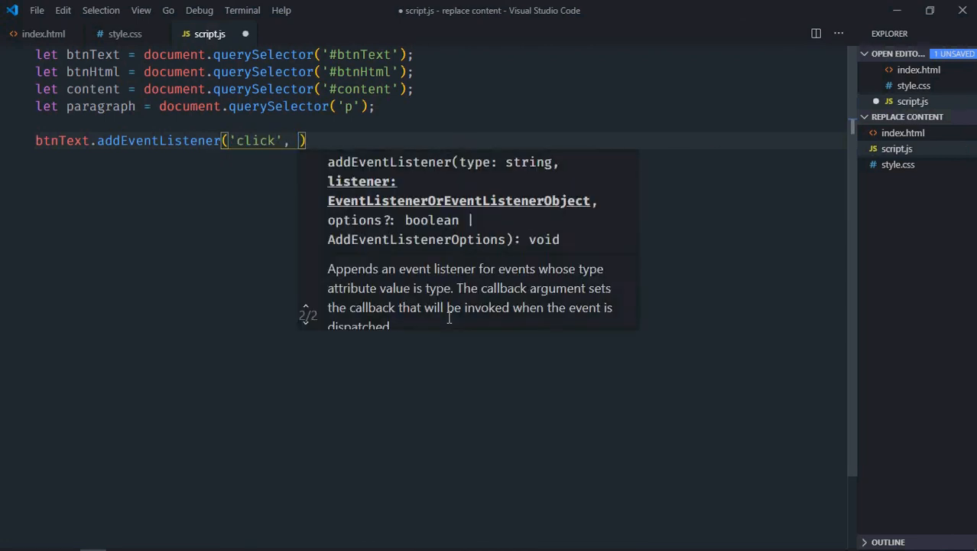
text(() => {)
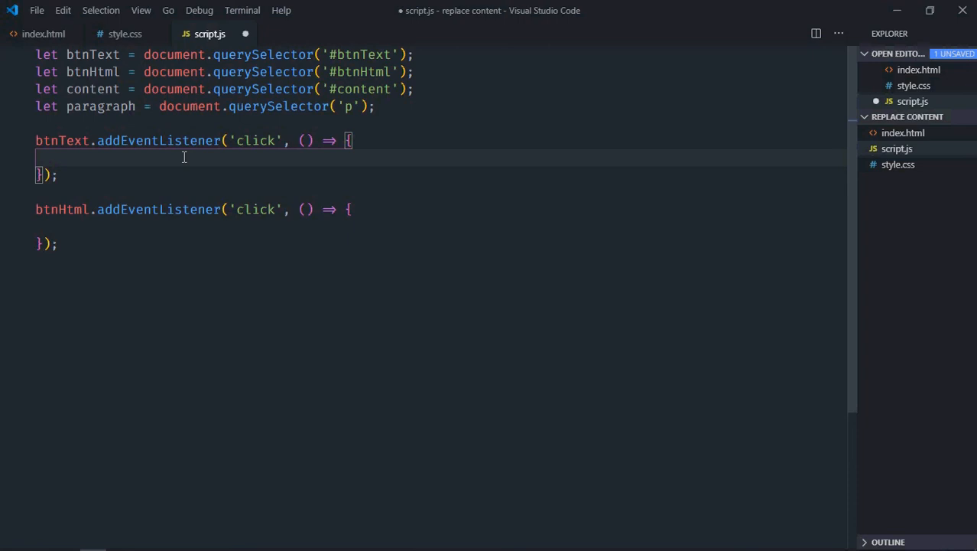
Step: Make the btnText handler set paragraph.innerText to 'Hello World' and save script.js
text(paragraph.)
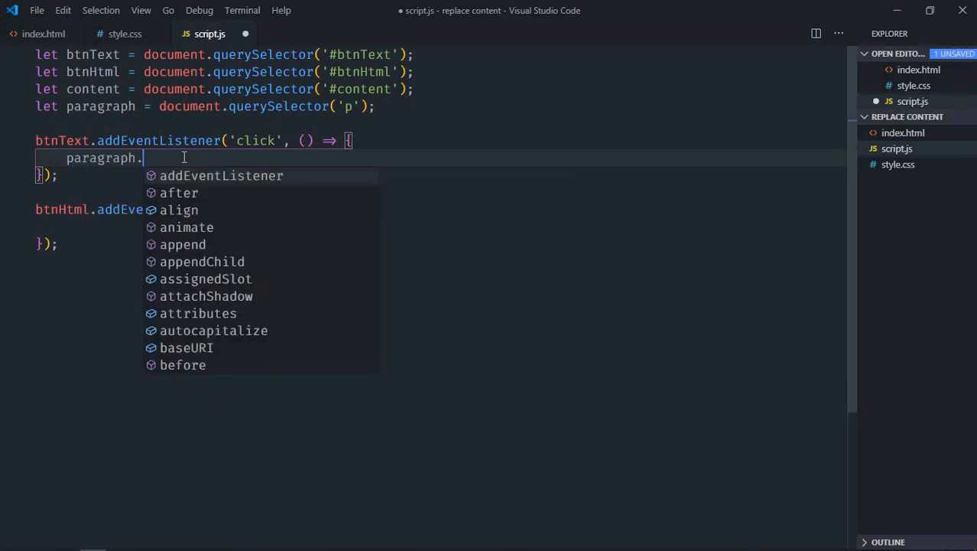
text(innerText)
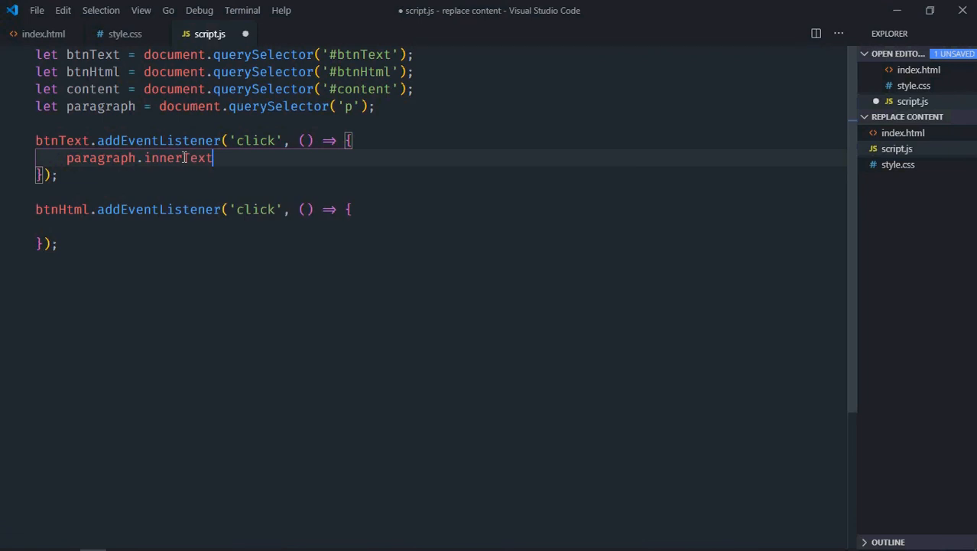
text(=)
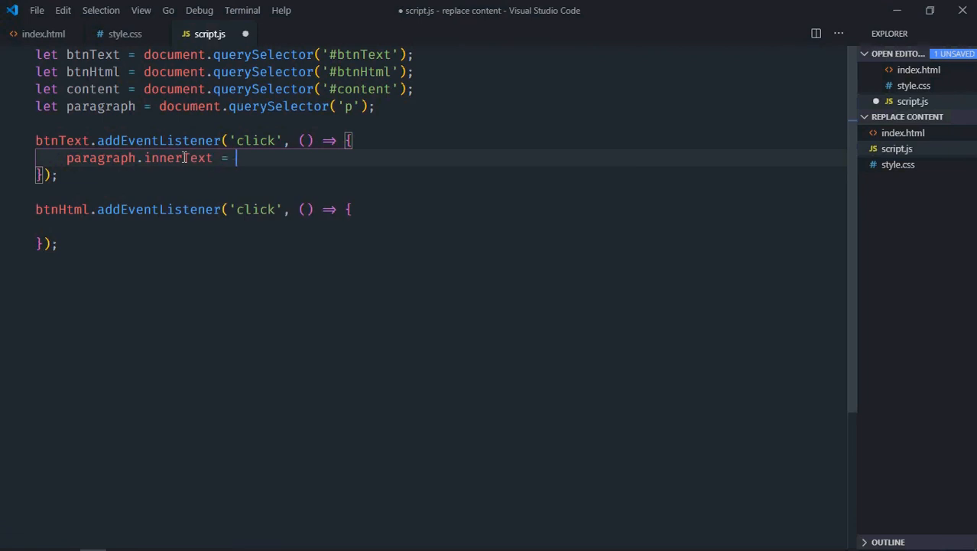
text('')
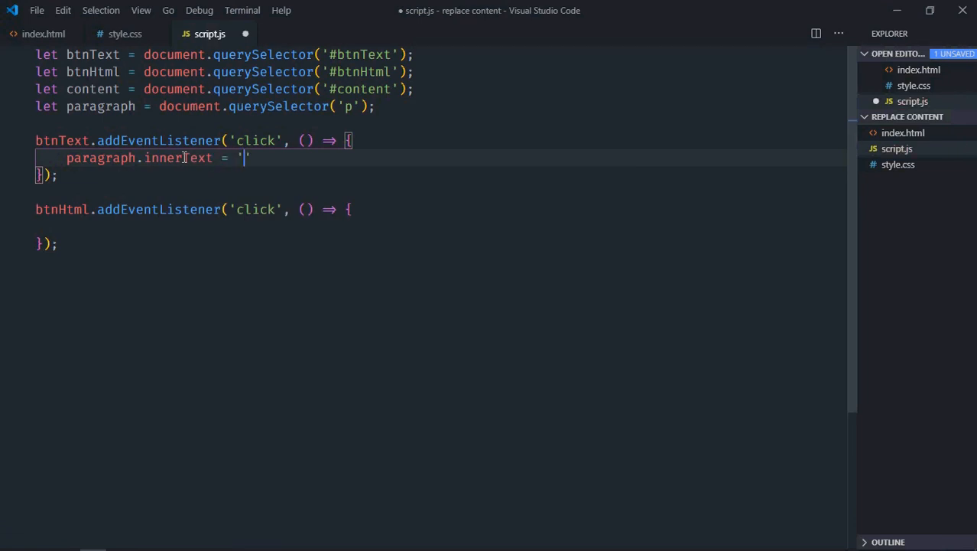
text(Hello Wor)
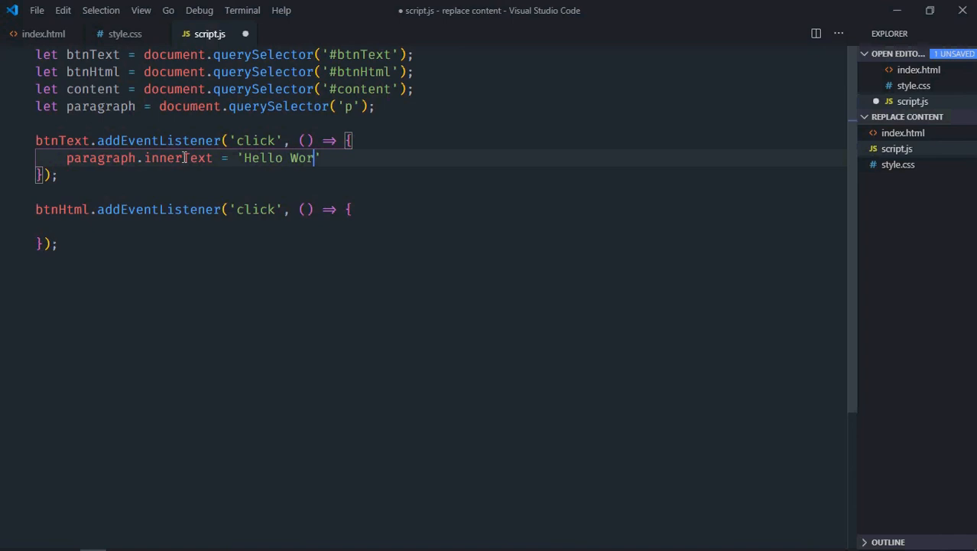
text(ld';)
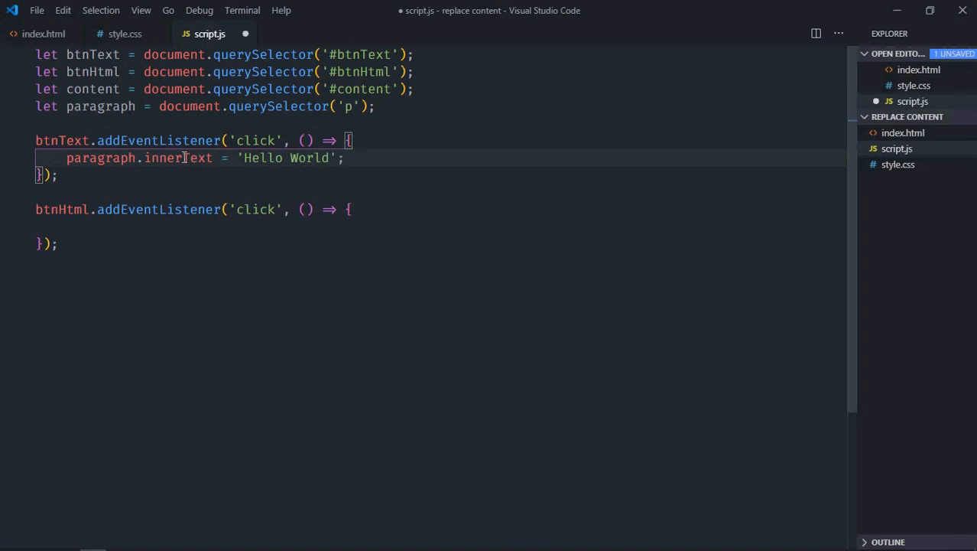
key(ctrl+s)
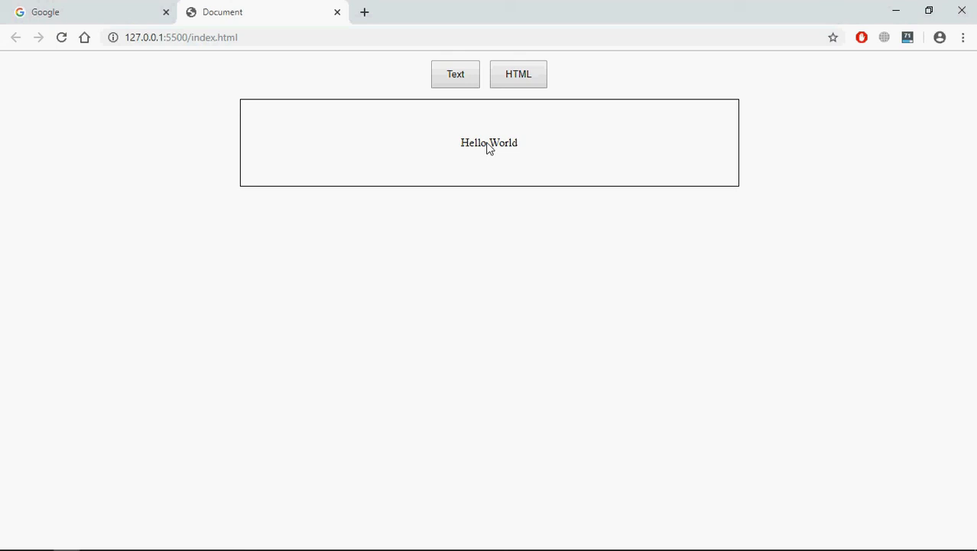
Step: In Chrome, select the 'Hello World' text shown in the content box
double_click(488, 142)
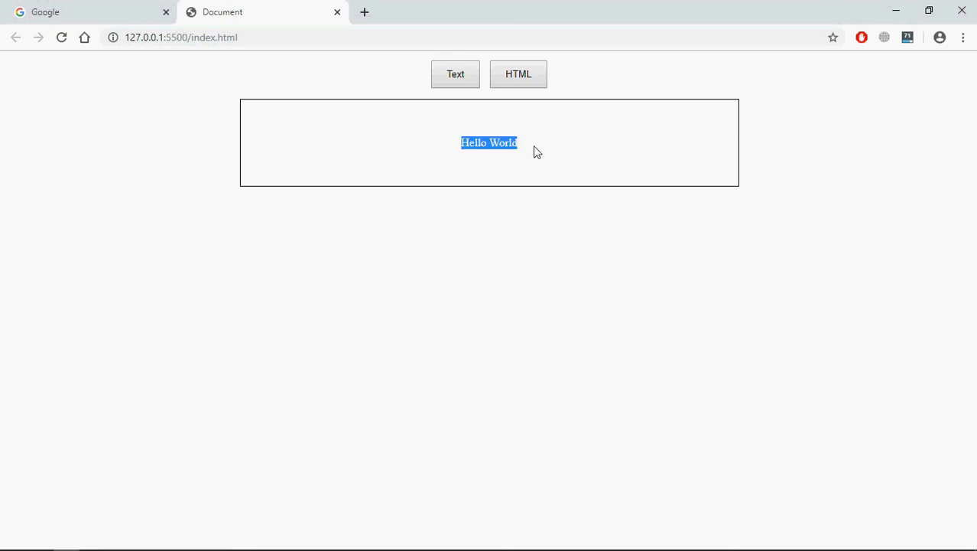
mouse_move(522, 191)
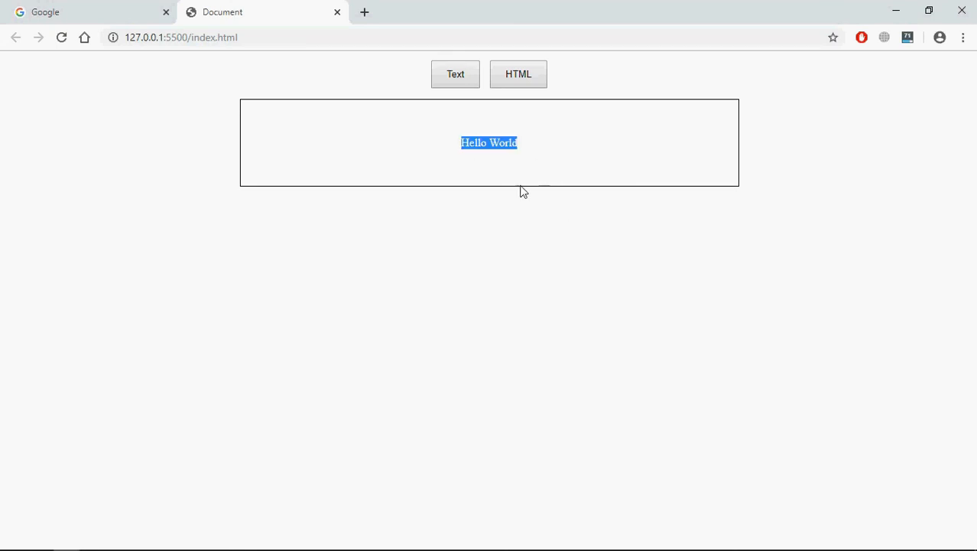
mouse_move(474, 200)
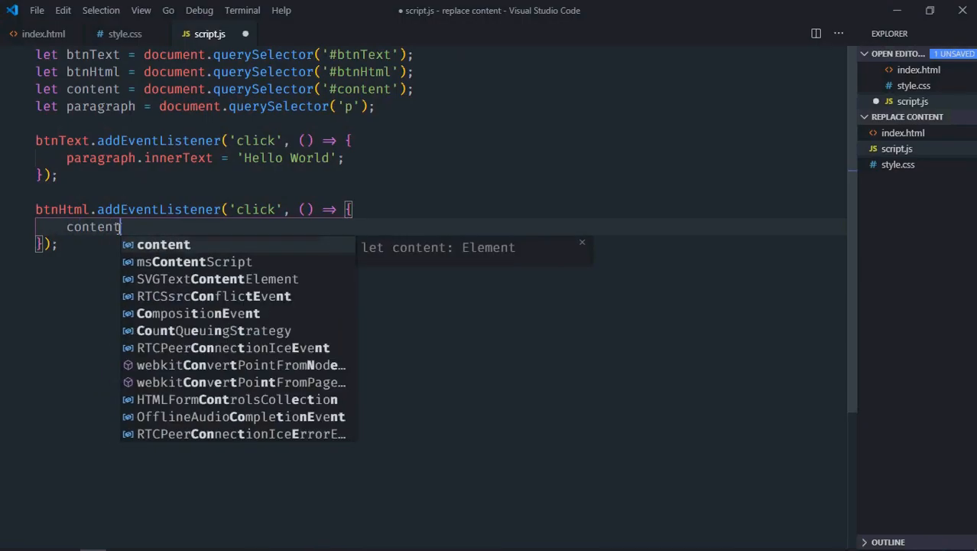
Step: In the btnHtml handler, assign content.innerHTML the string '<h1>Hello World</h1>'
text(.innerHTML)
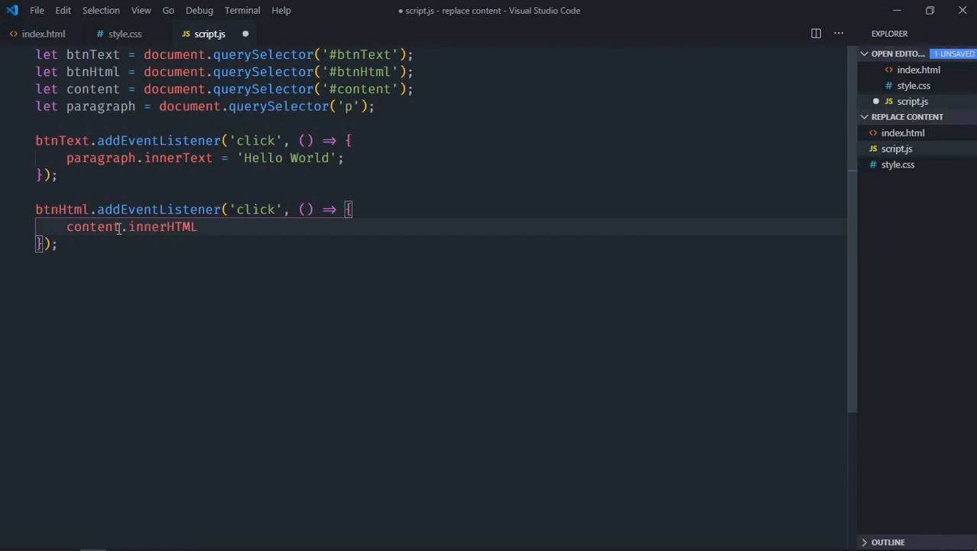
text(=)
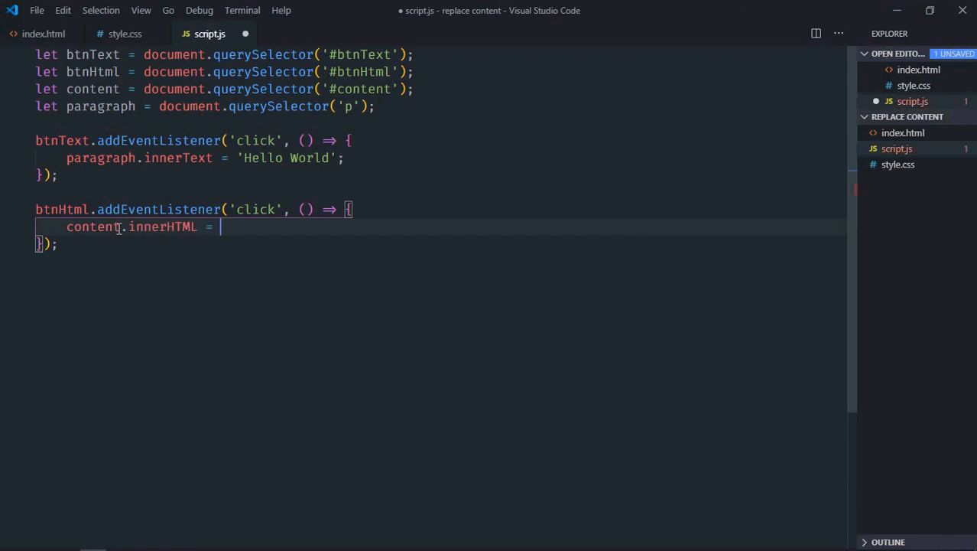
text(')
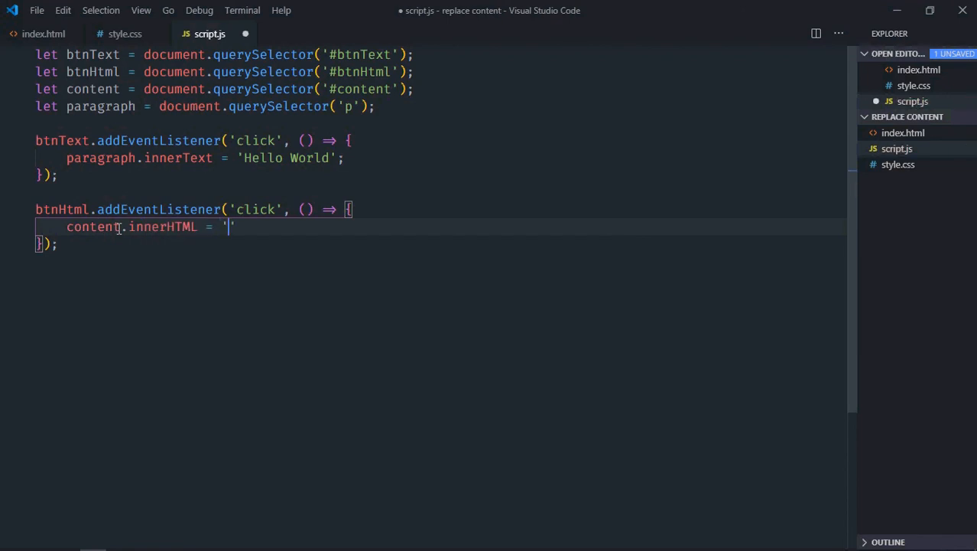
text(<h1></h1>)
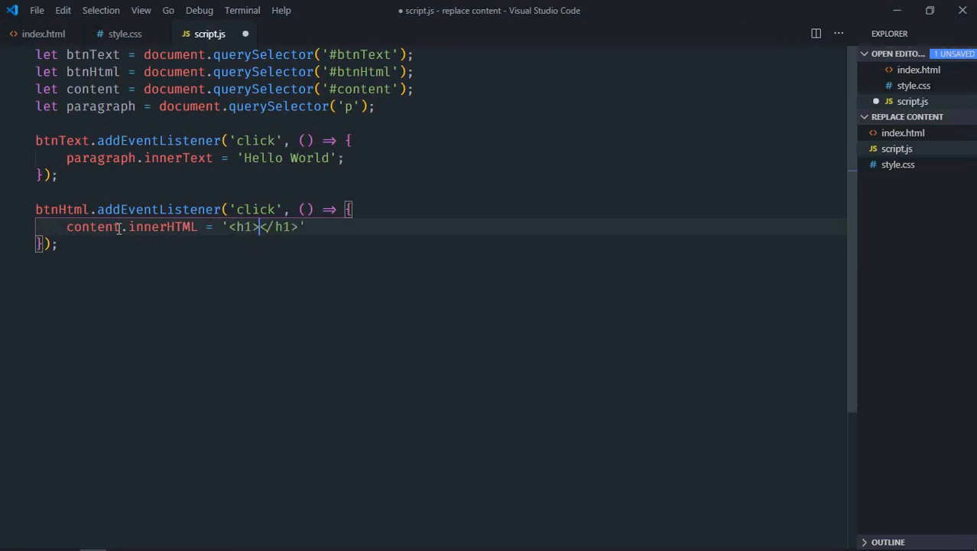
text(Hello World)
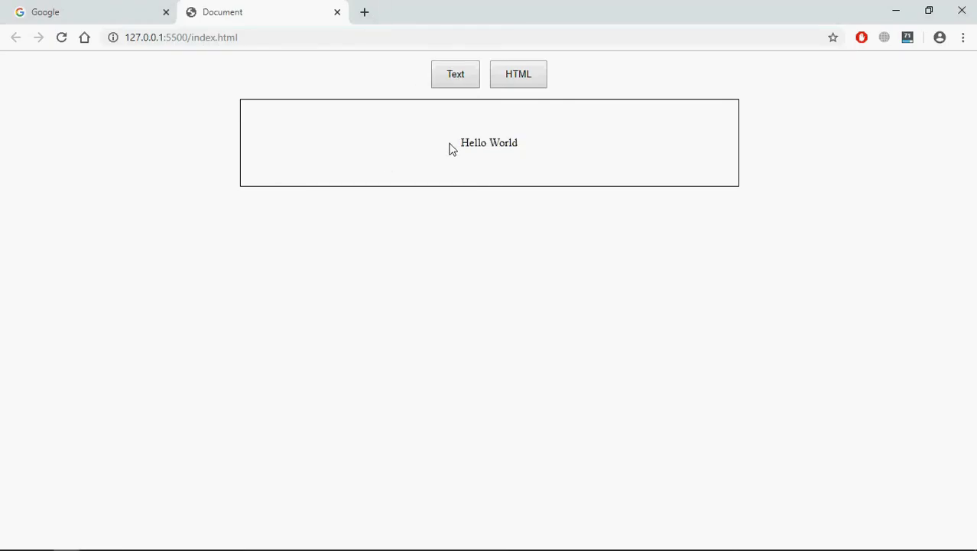
Step: Show Hello World as a large heading via the HTML button, then open DevTools with F12
click(518, 74)
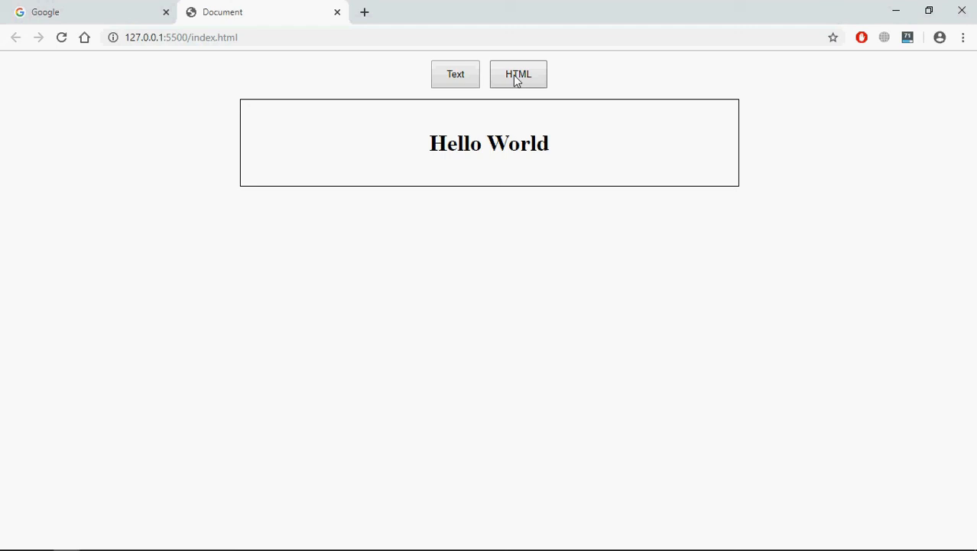
mouse_move(539, 148)
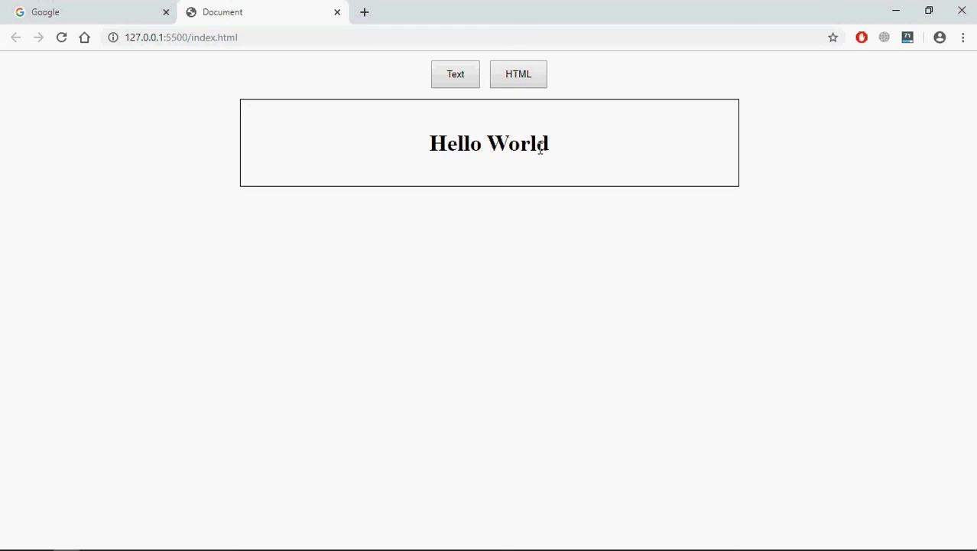
mouse_move(330, 249)
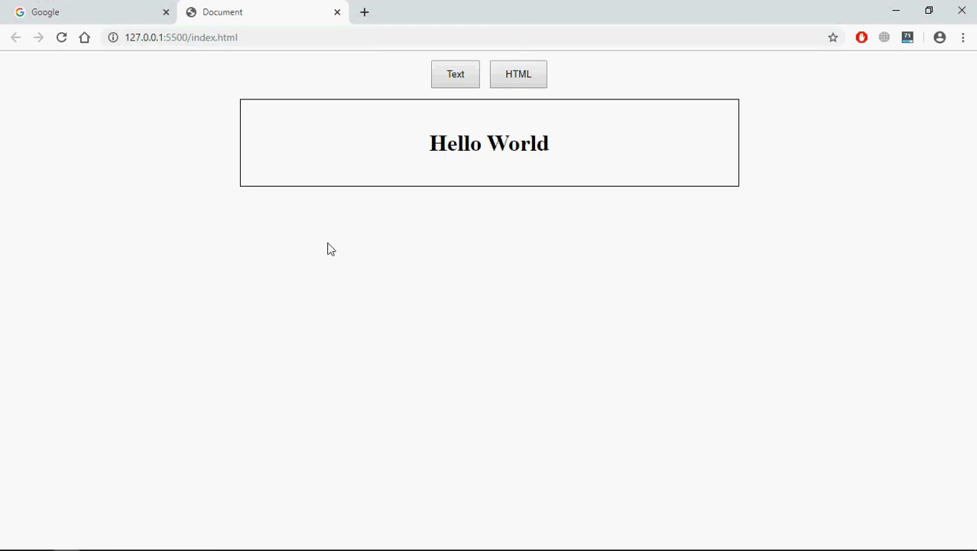
key(F12)
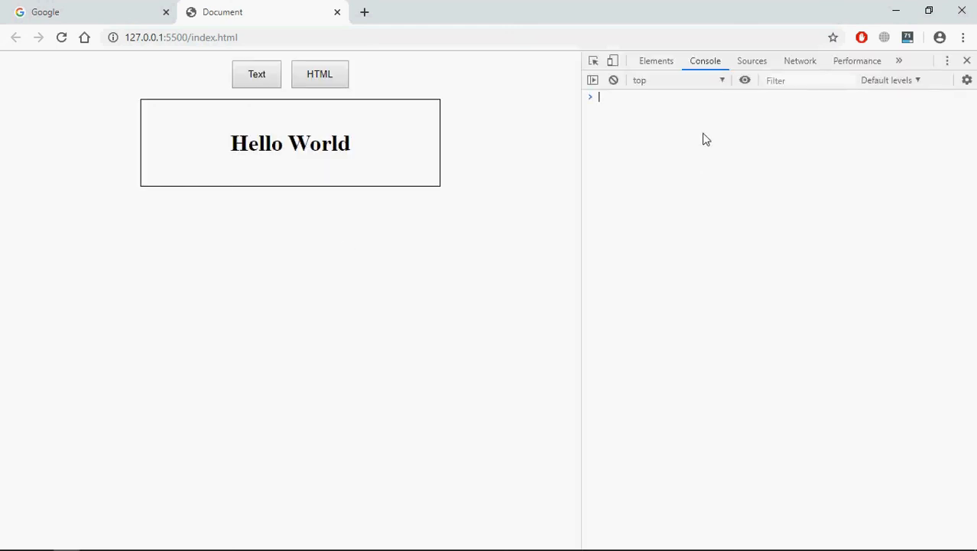
Step: In Elements, expand div.container, div#content and p, then apply the Text button
click(655, 61)
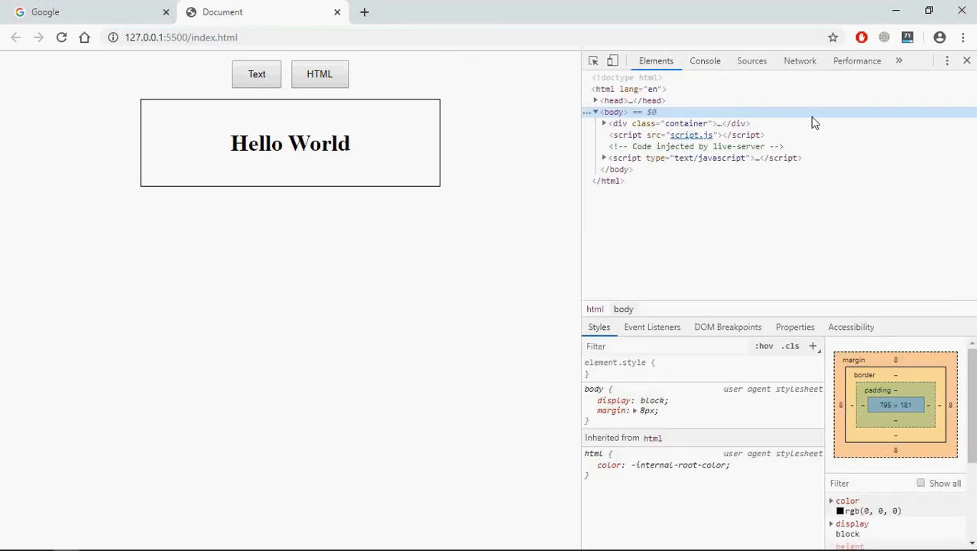
click(604, 123)
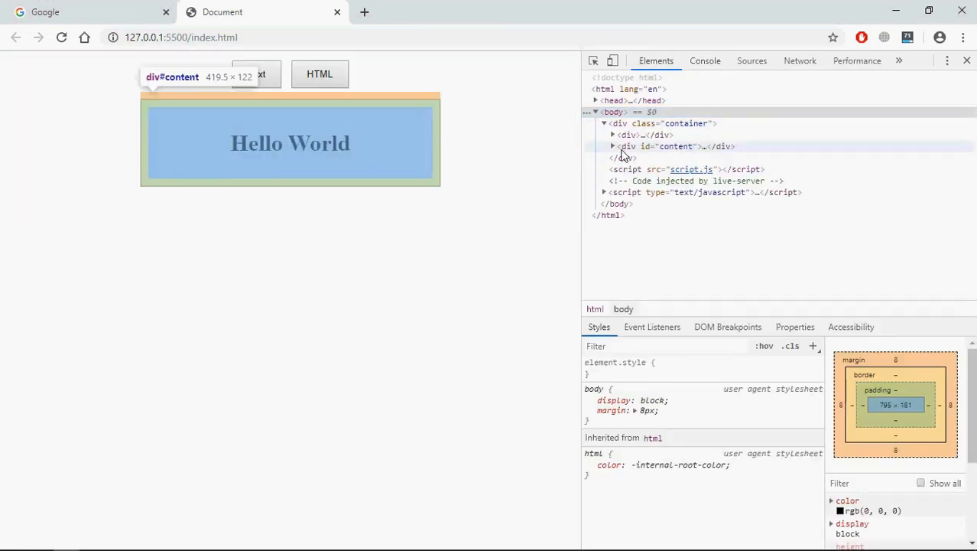
click(613, 146)
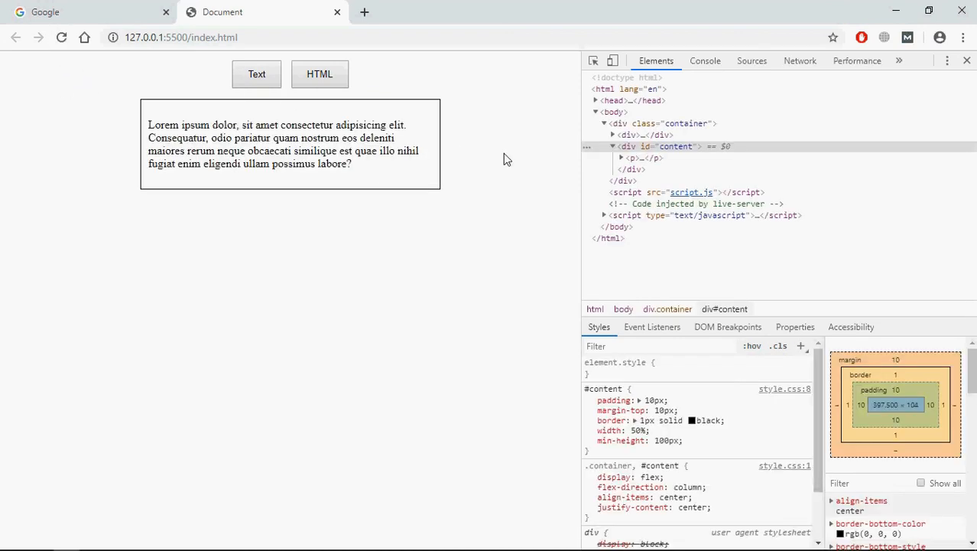
click(621, 157)
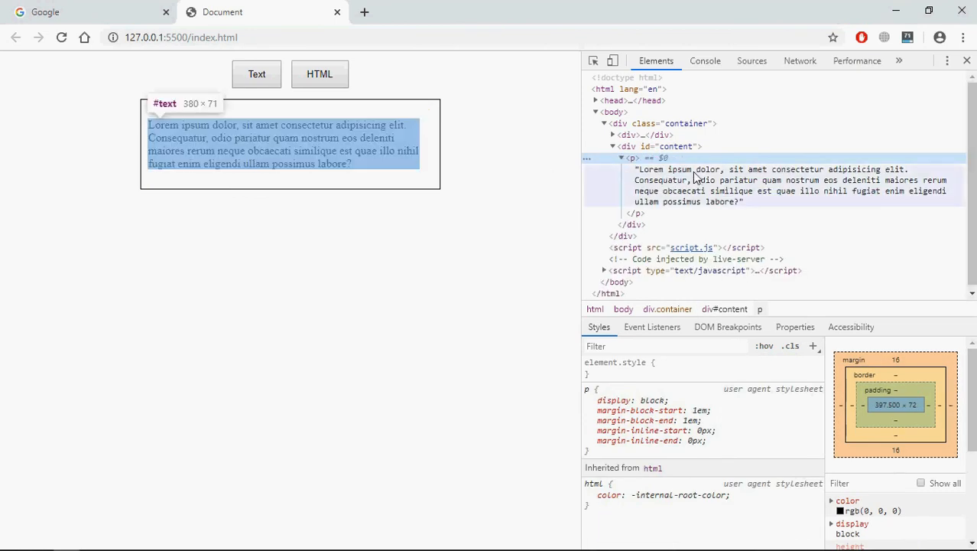
mouse_move(691, 196)
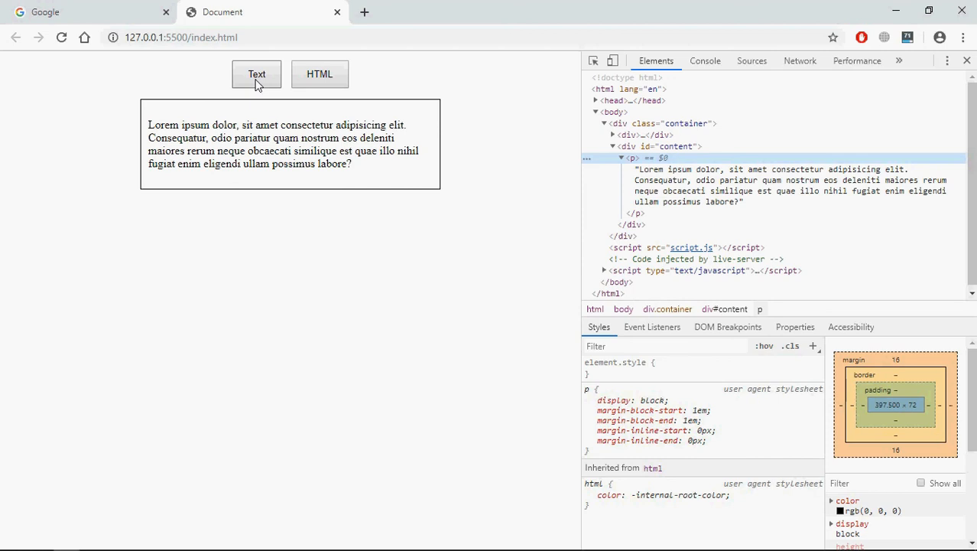
click(256, 73)
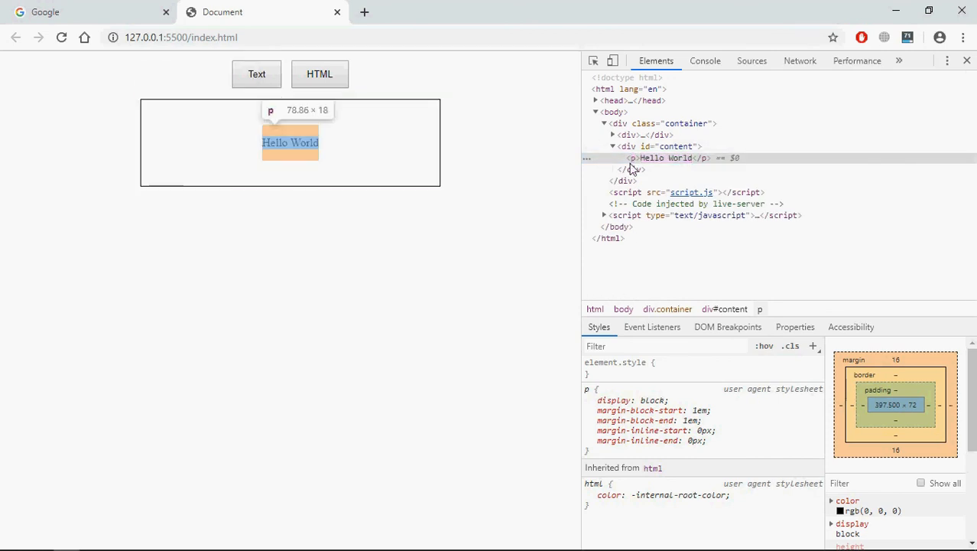
mouse_move(662, 169)
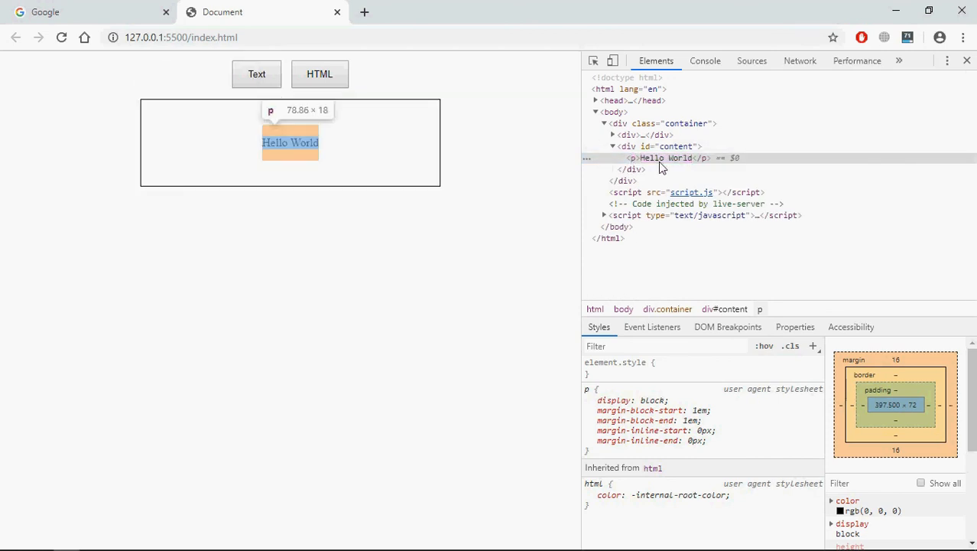